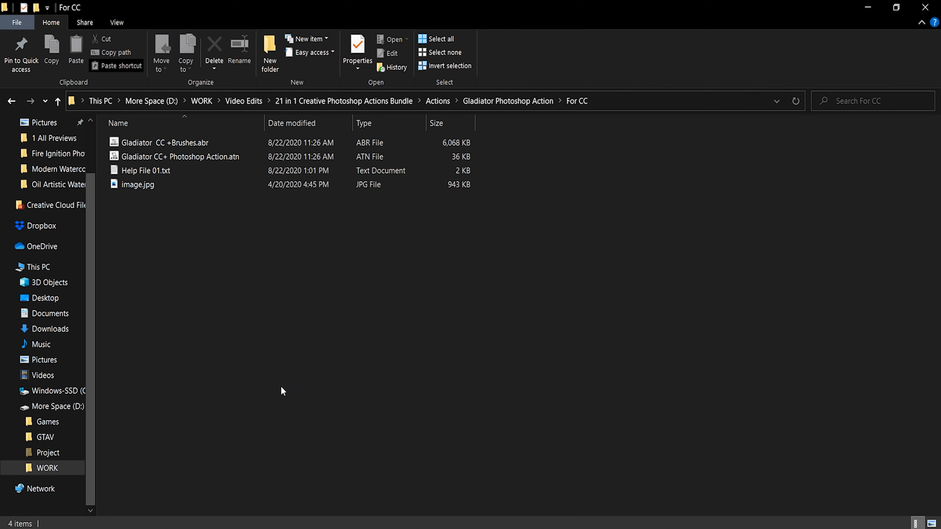
{"action": "mouse_move", "coordinate": [246, 304]}
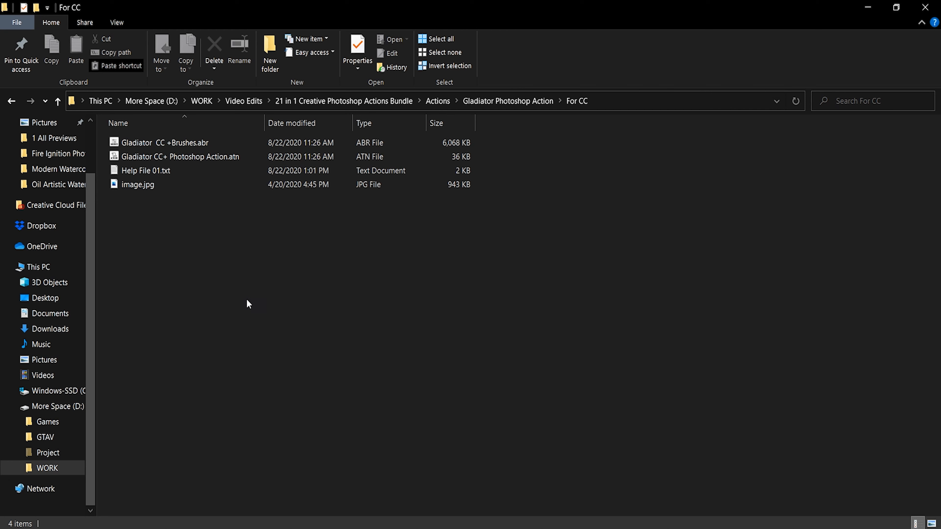
{"action": "mouse_move", "coordinate": [231, 270]}
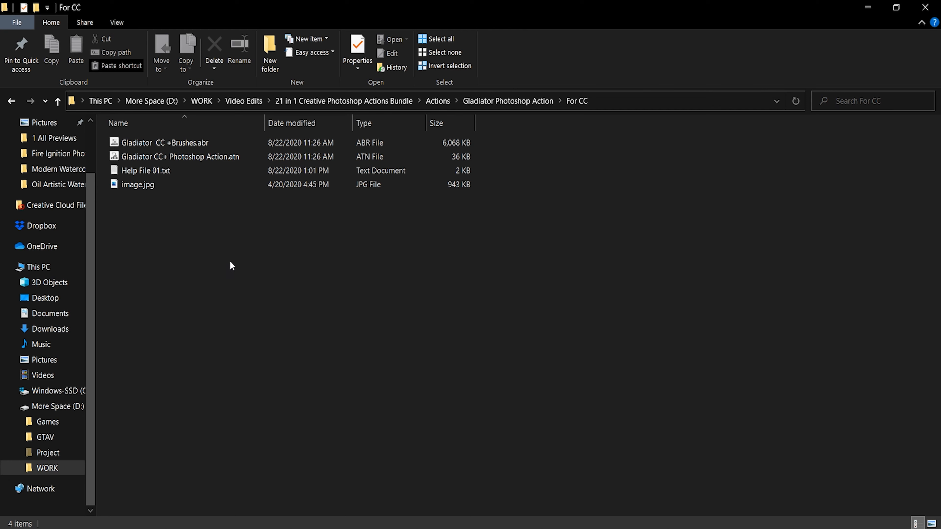
{"action": "mouse_move", "coordinate": [232, 316]}
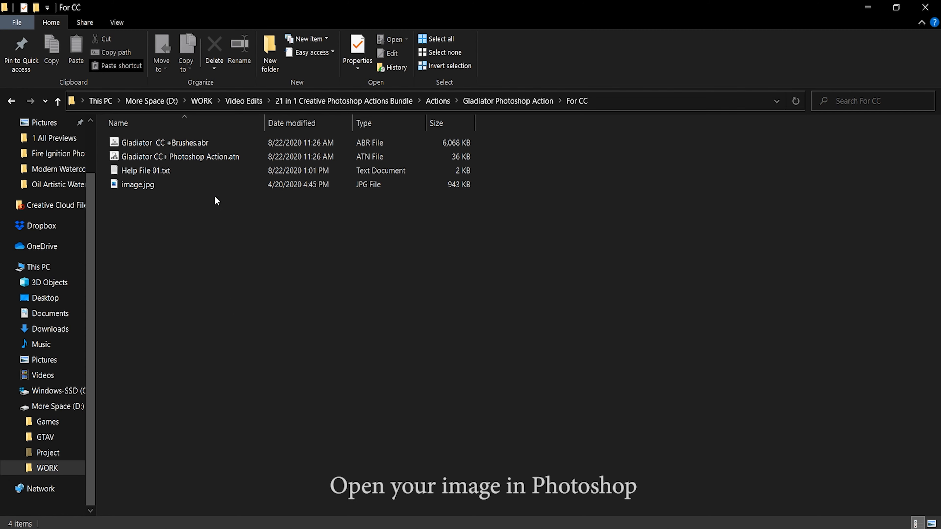
Select image.jpg in the For CC folder and bring up its Open with program choices
{"action": "left_click", "coordinate": [137, 185]}
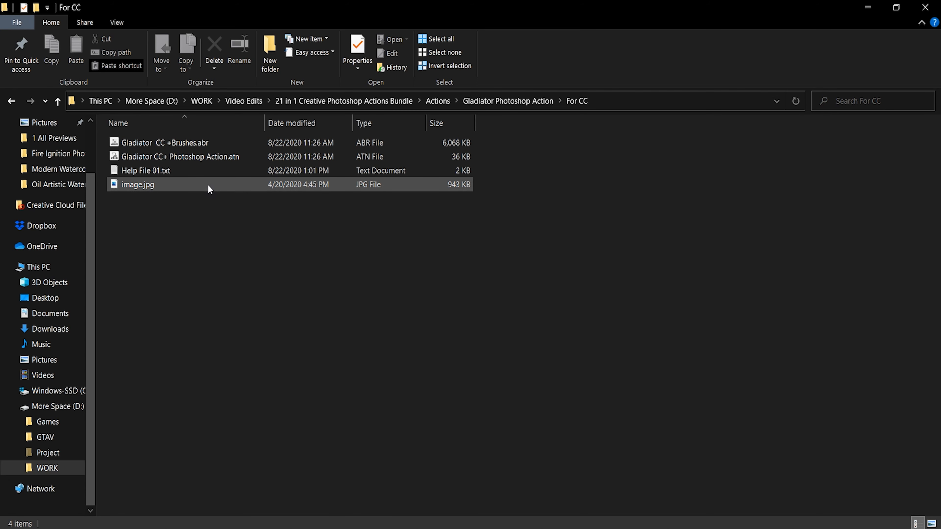
{"action": "right_click", "coordinate": [137, 185]}
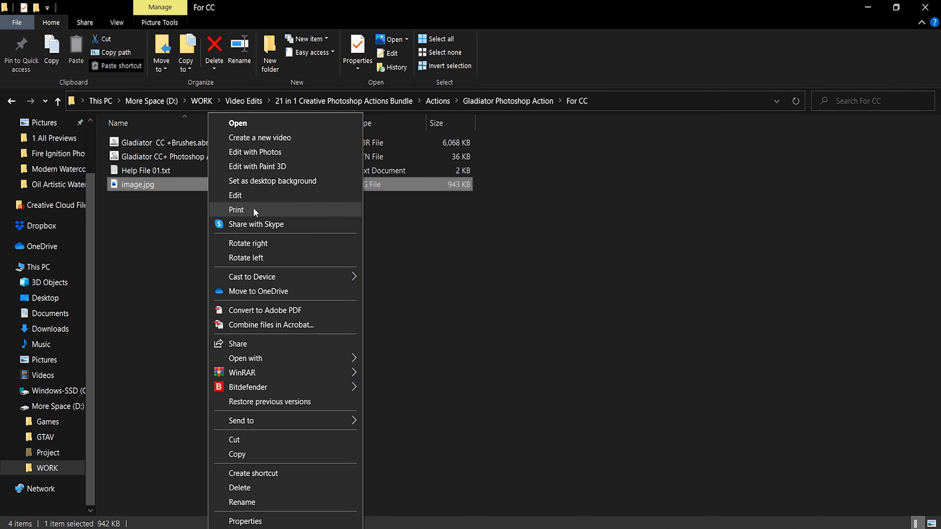
{"action": "mouse_move", "coordinate": [332, 359]}
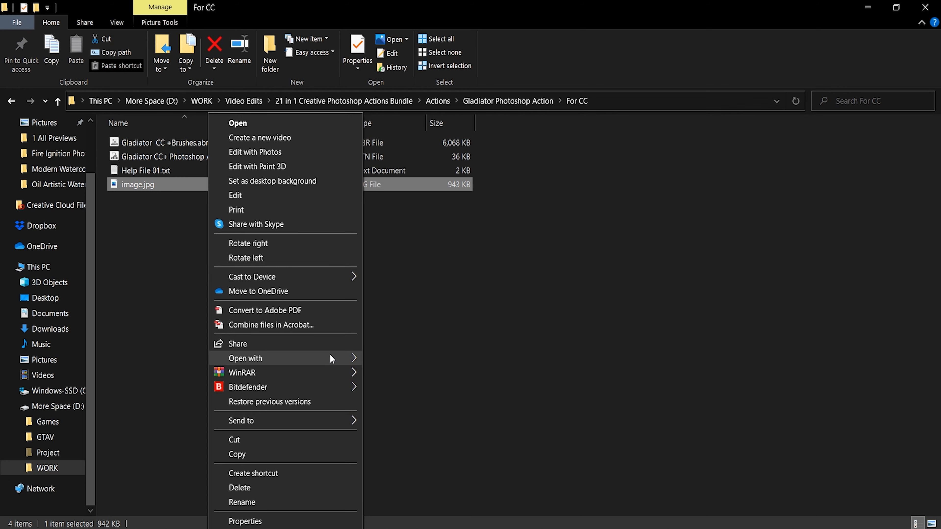
{"action": "mouse_move", "coordinate": [257, 359]}
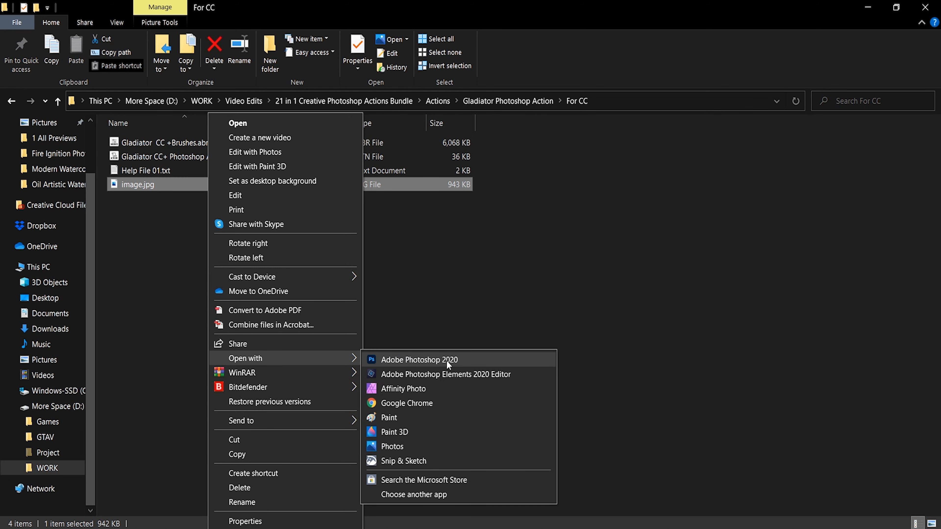
{"action": "mouse_move", "coordinate": [491, 365]}
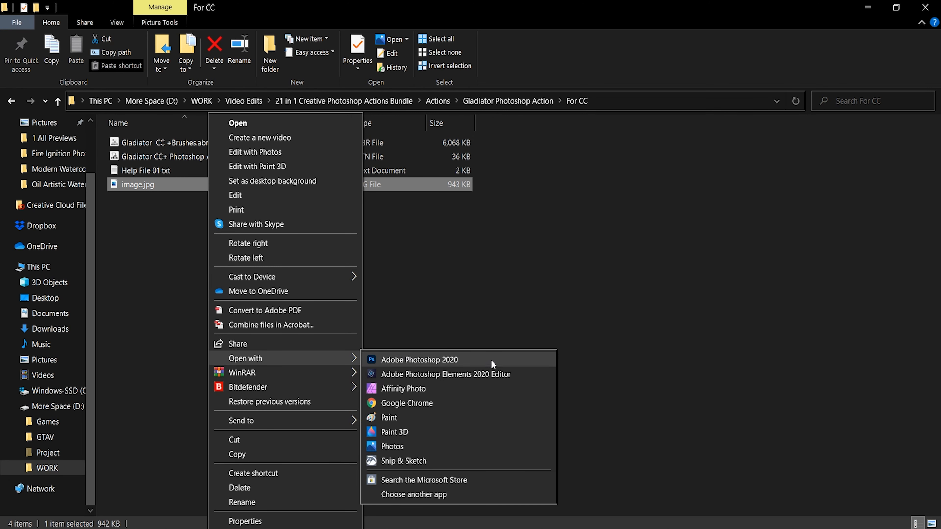
Open image.jpg in Adobe Photoshop 2020 and show Image > Mode to confirm RGB Color, 8 Bits/Channel
{"action": "left_click", "coordinate": [419, 360]}
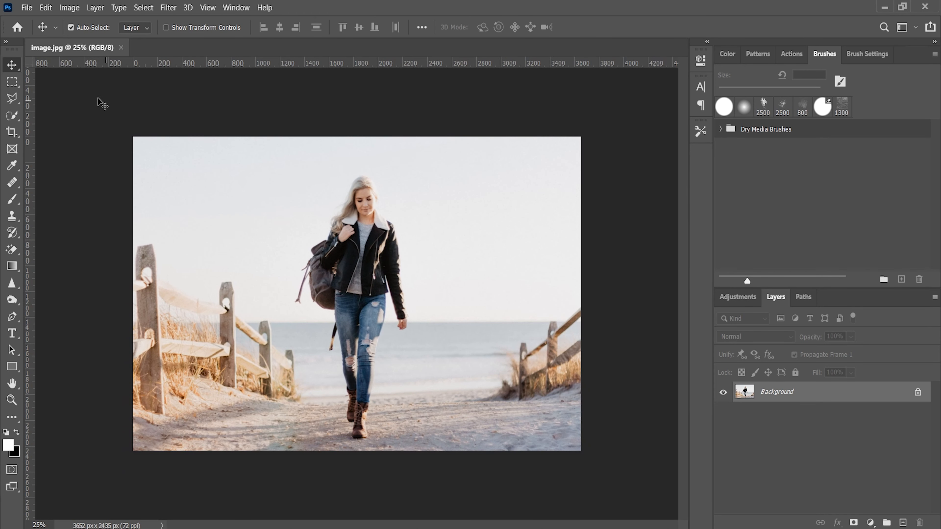
{"action": "mouse_move", "coordinate": [90, 105]}
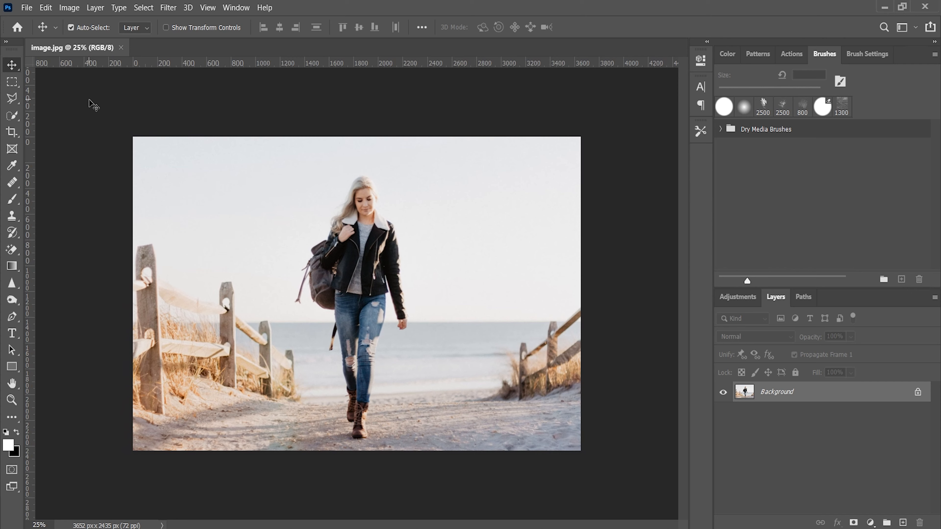
{"action": "mouse_move", "coordinate": [64, 85]}
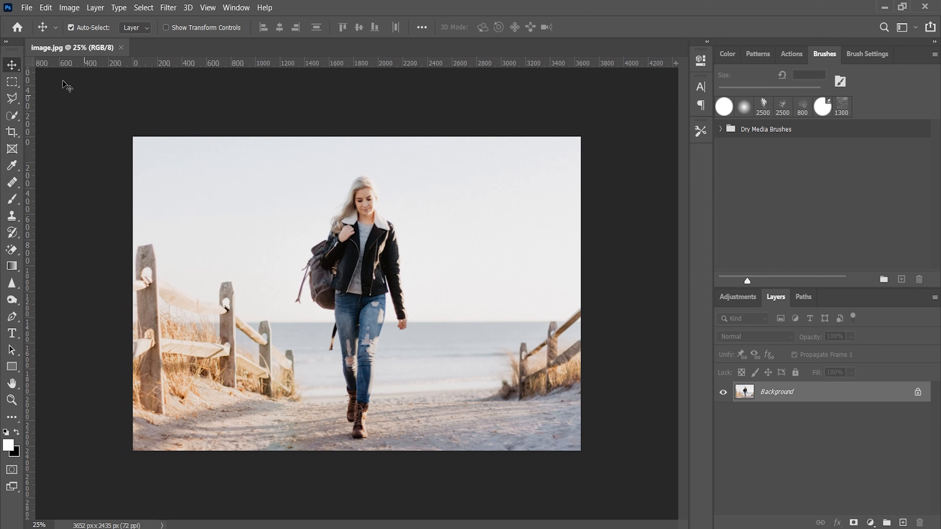
{"action": "mouse_move", "coordinate": [71, 121]}
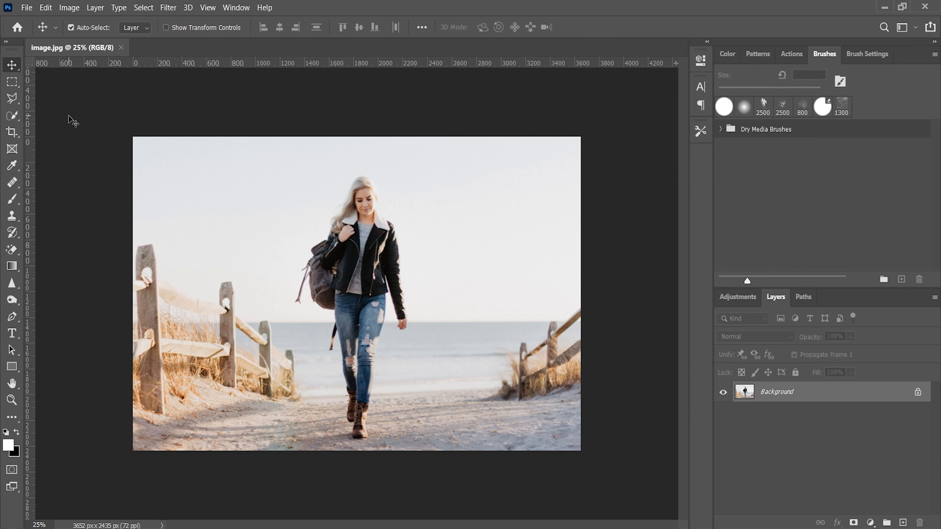
{"action": "mouse_move", "coordinate": [68, 39]}
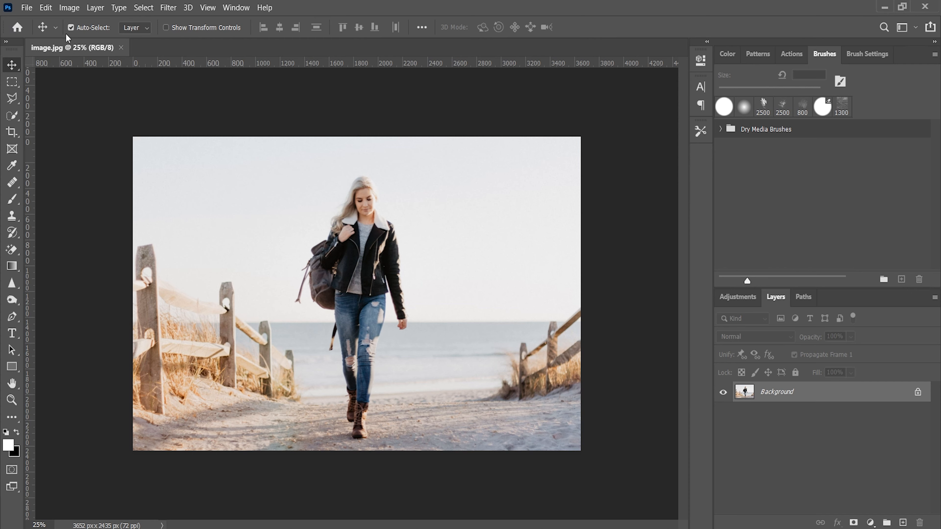
{"action": "left_click", "coordinate": [69, 8]}
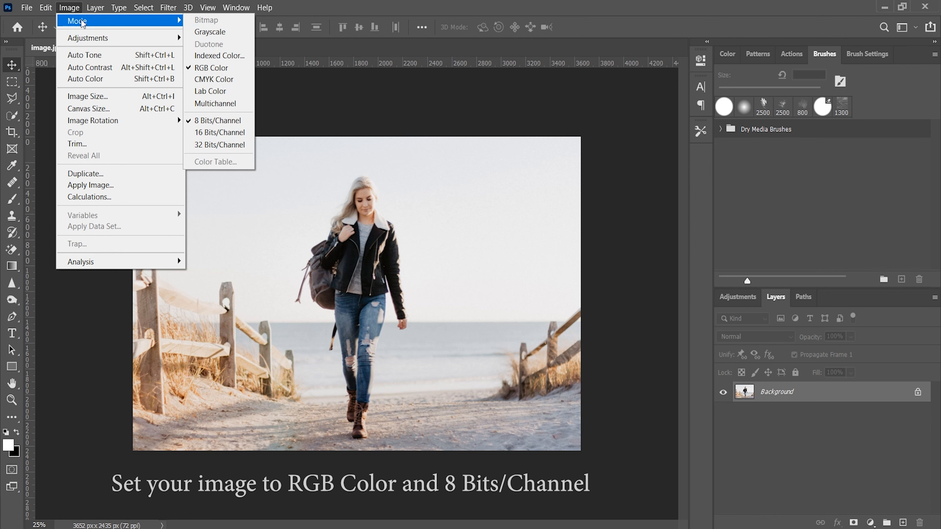
{"action": "mouse_move", "coordinate": [190, 26]}
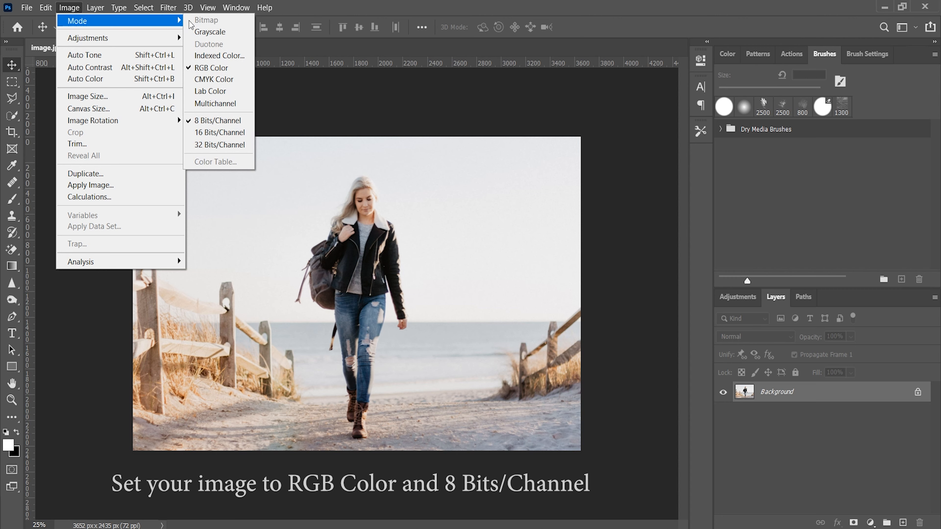
{"action": "mouse_move", "coordinate": [222, 79]}
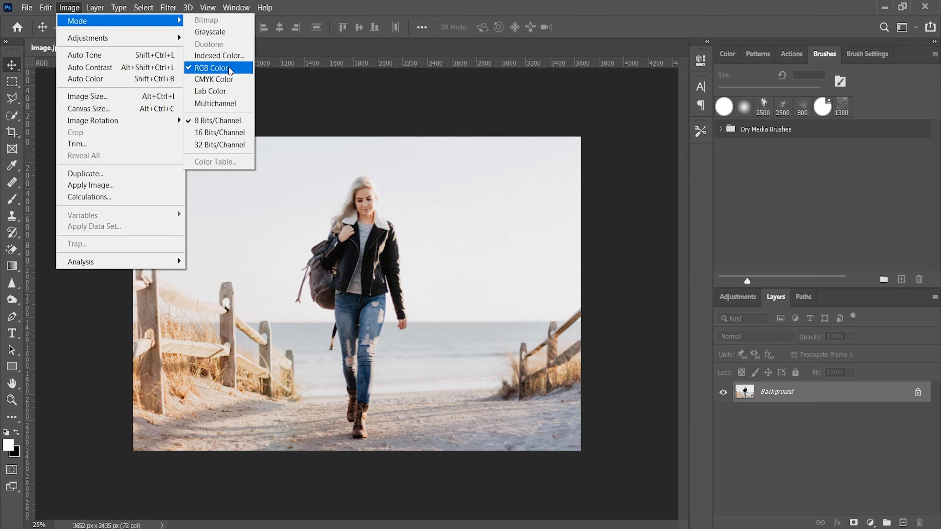
{"action": "mouse_move", "coordinate": [242, 123]}
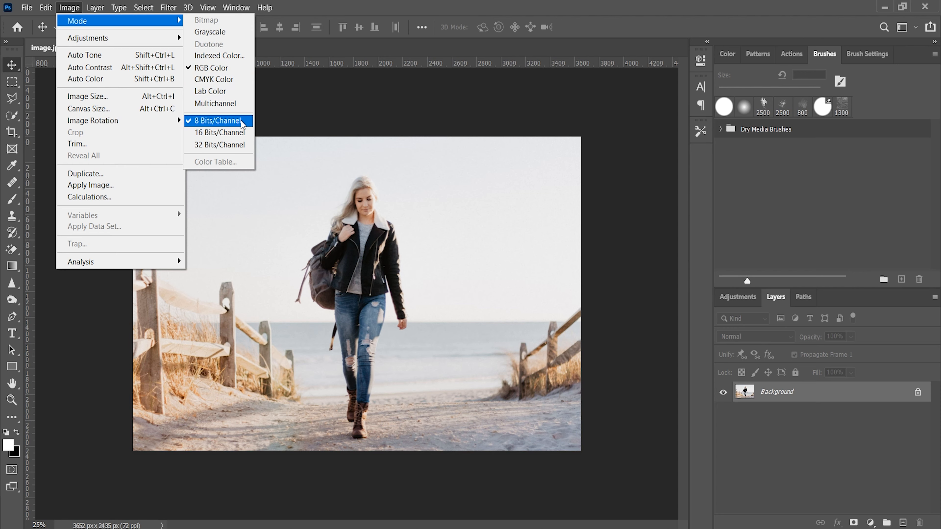
{"action": "mouse_move", "coordinate": [518, 106]}
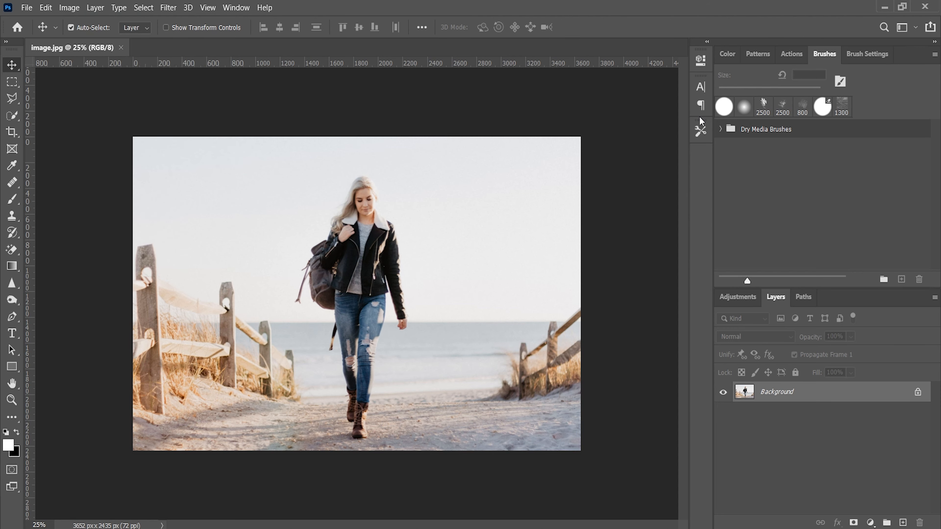
{"action": "mouse_move", "coordinate": [680, 147]}
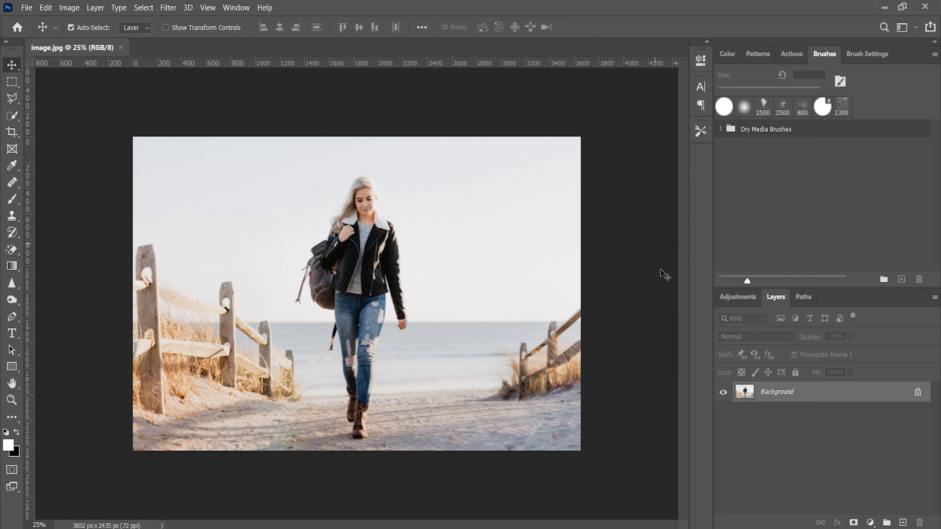
{"action": "mouse_move", "coordinate": [723, 494]}
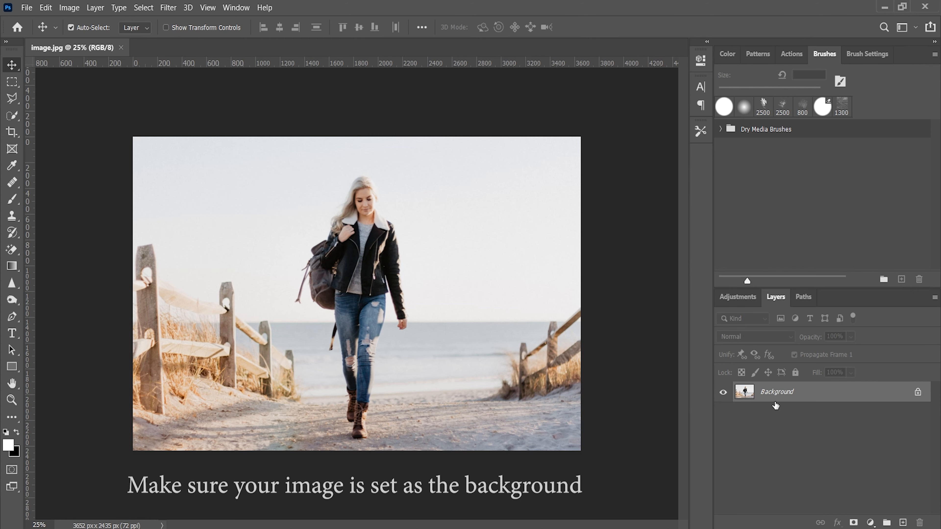
{"action": "mouse_move", "coordinate": [776, 403]}
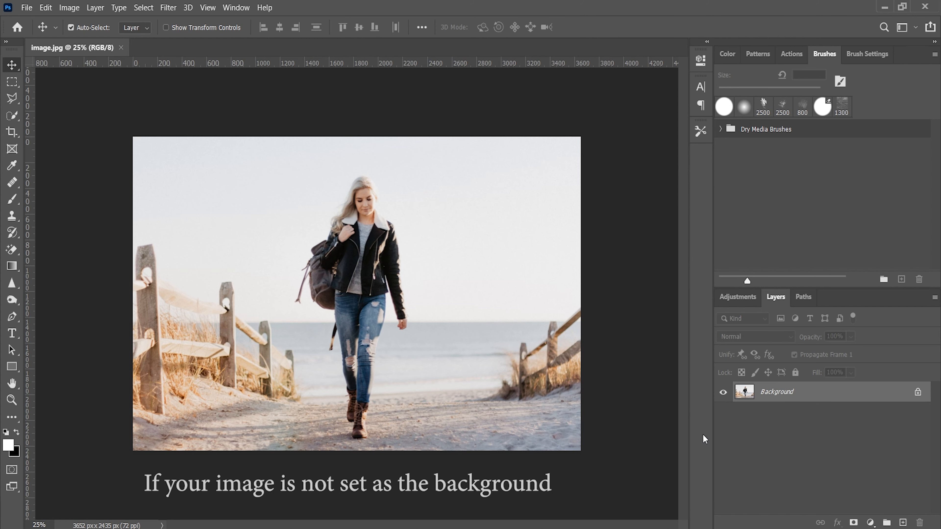
{"action": "mouse_move", "coordinate": [659, 467]}
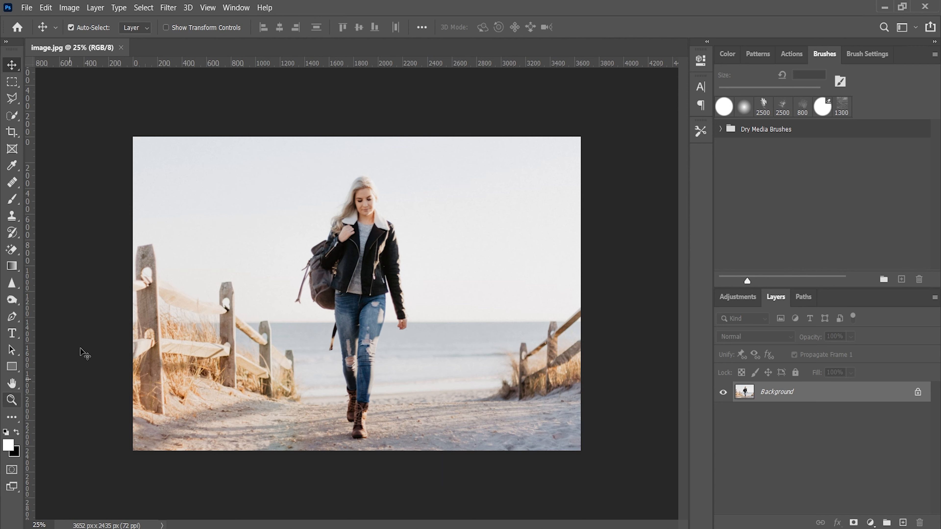
{"action": "mouse_move", "coordinate": [98, 20]}
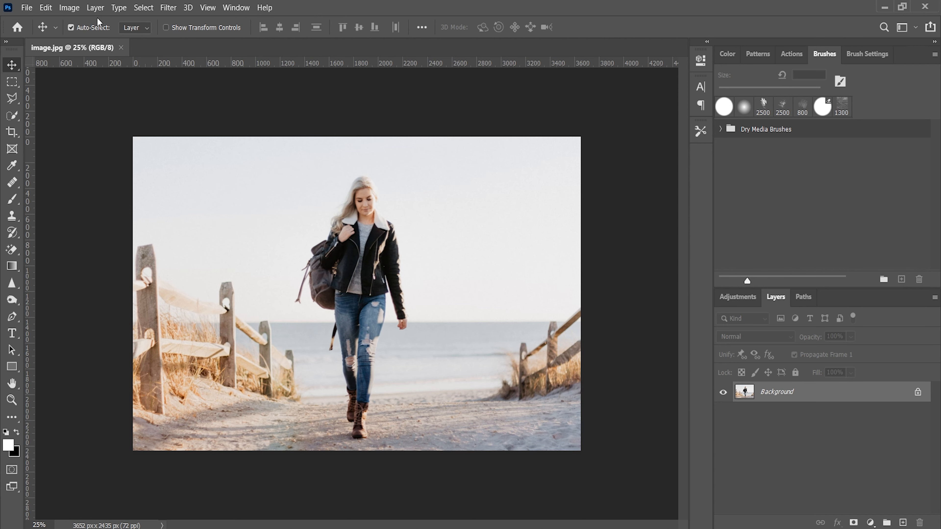
{"action": "left_click", "coordinate": [95, 8]}
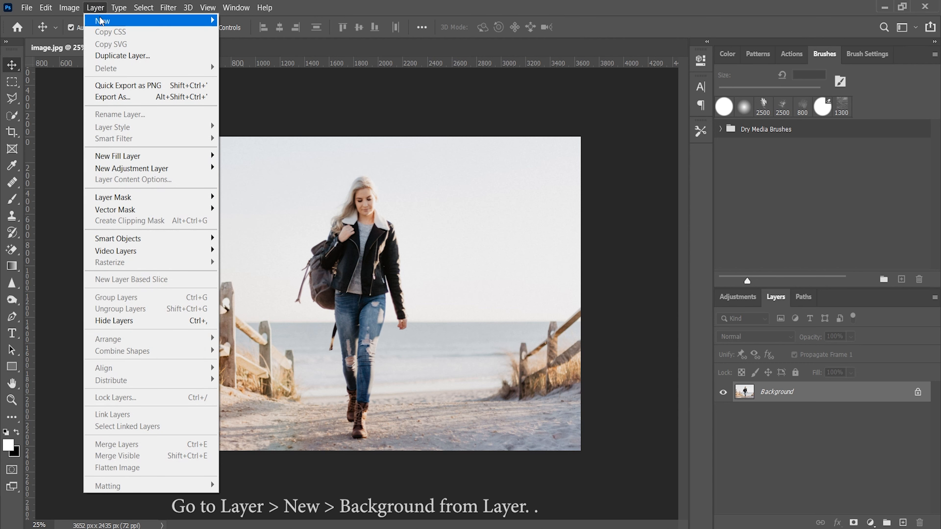
{"action": "mouse_move", "coordinate": [101, 21]}
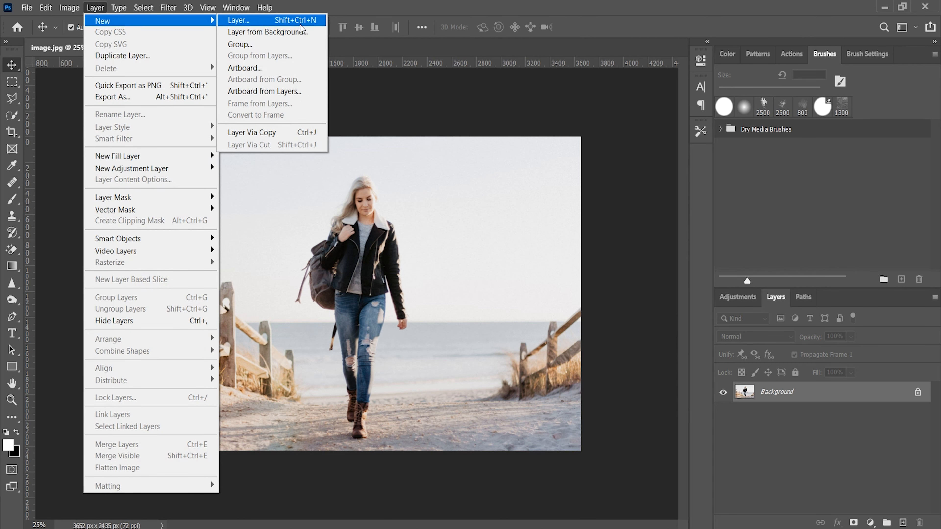
{"action": "mouse_move", "coordinate": [299, 36]}
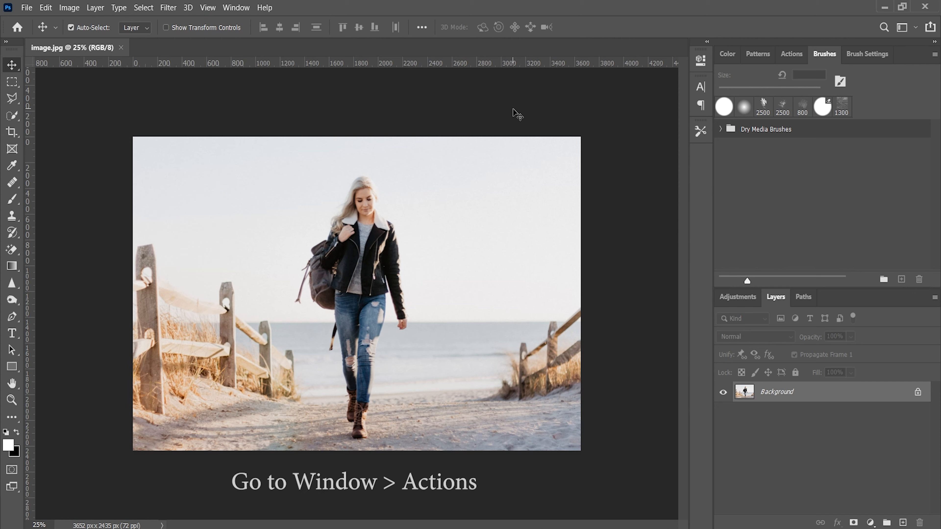
{"action": "mouse_move", "coordinate": [357, 94]}
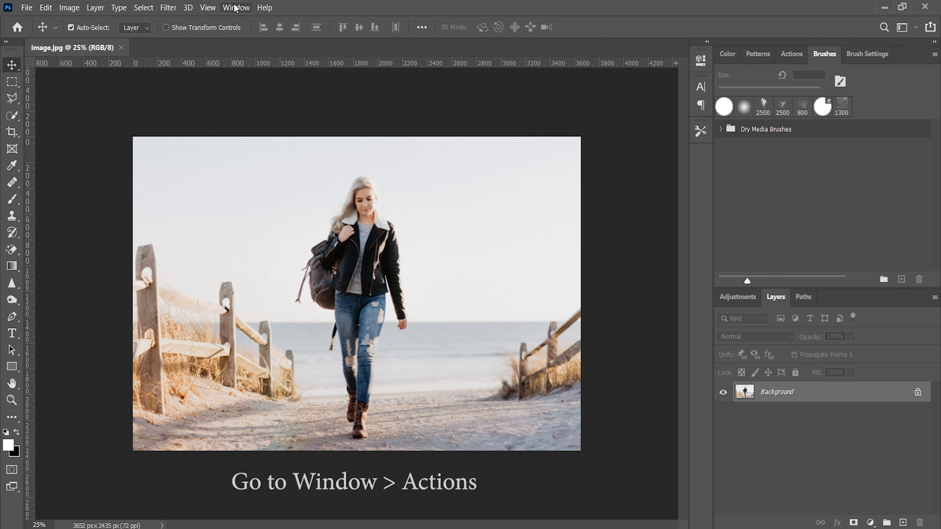
Show the empty Actions panel via Window > Actions and bring up its panel menu
{"action": "left_click", "coordinate": [235, 8]}
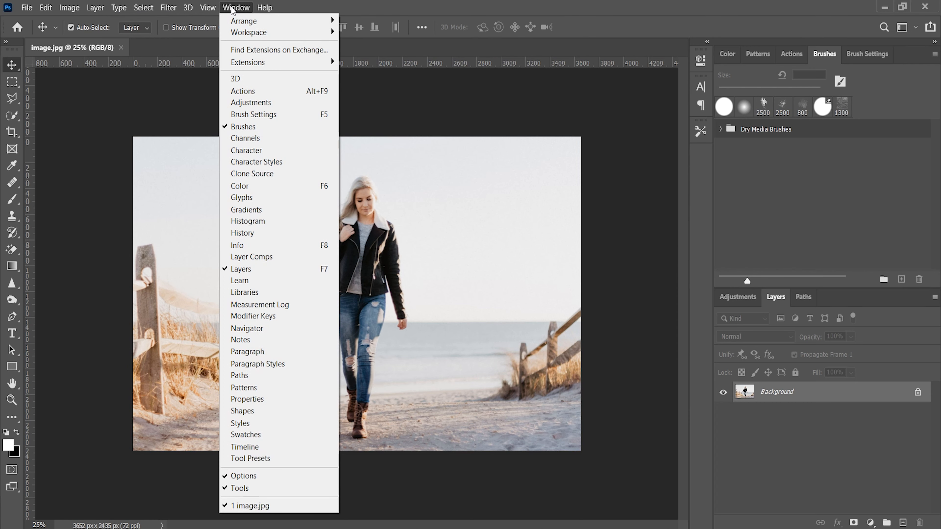
{"action": "left_click", "coordinate": [243, 92]}
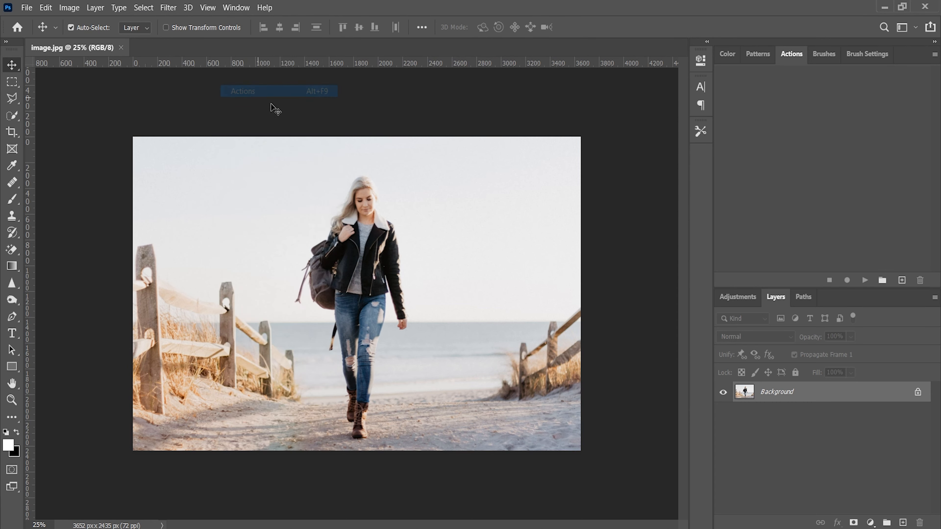
{"action": "mouse_move", "coordinate": [756, 108]}
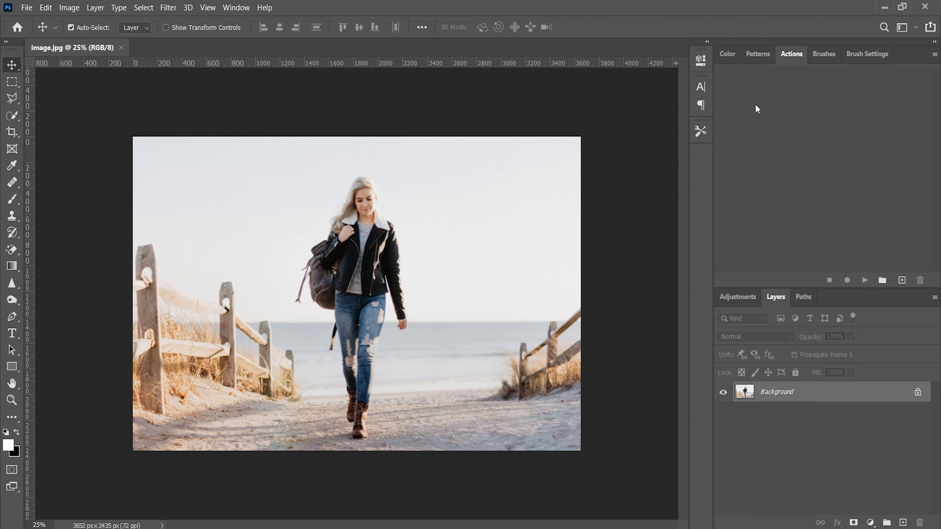
{"action": "mouse_move", "coordinate": [911, 112]}
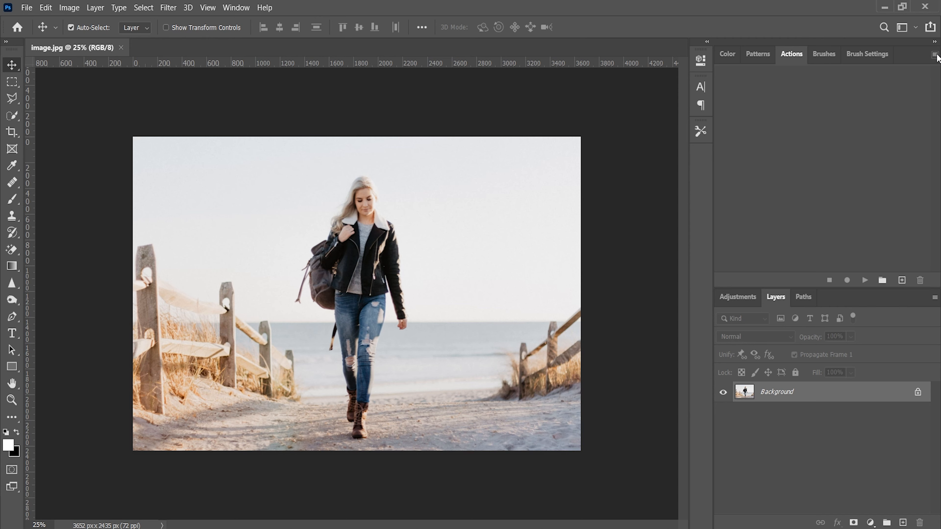
{"action": "left_click", "coordinate": [933, 54]}
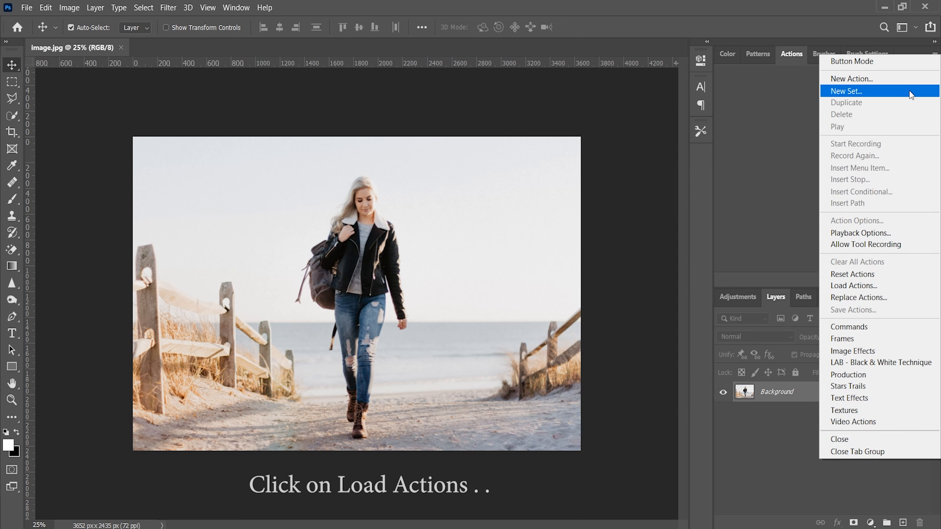
{"action": "mouse_move", "coordinate": [883, 287]}
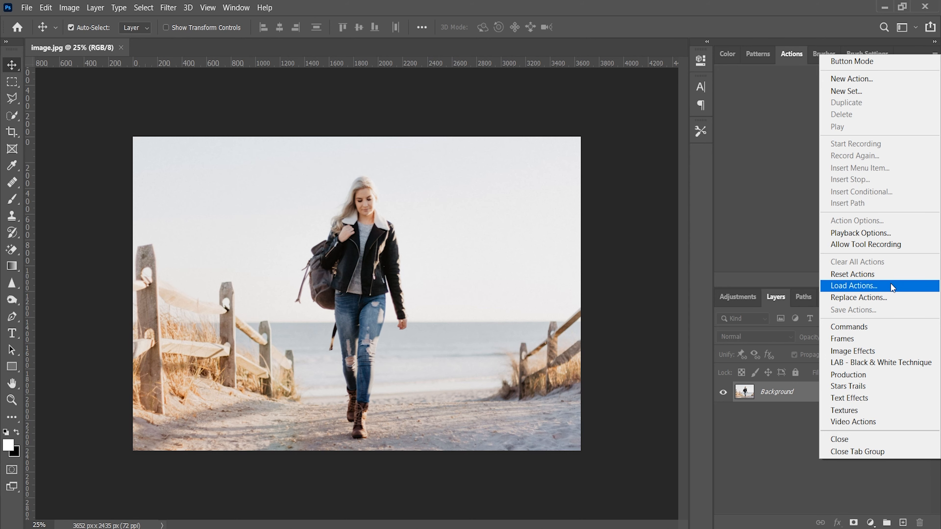
Load Gladiator CC+ Photoshop Action.atn into the Actions panel
{"action": "left_click", "coordinate": [854, 286]}
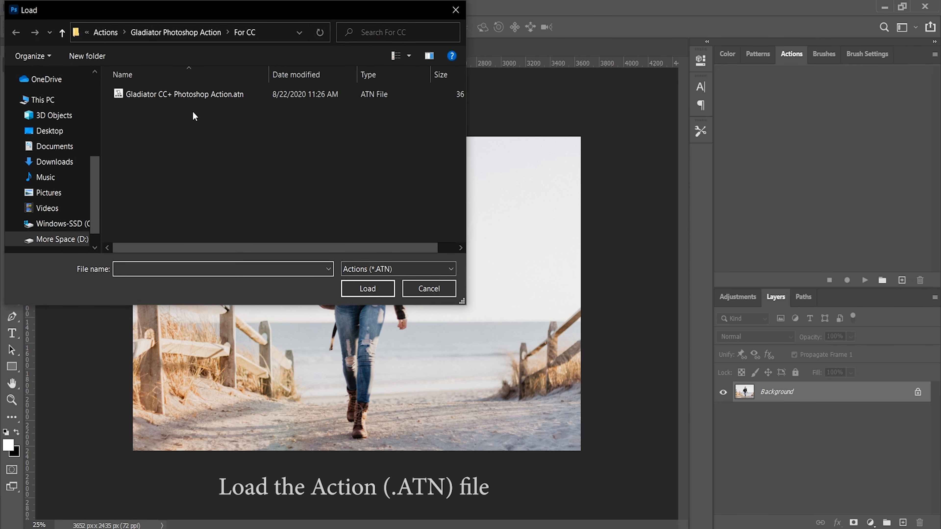
{"action": "left_click", "coordinate": [208, 97]}
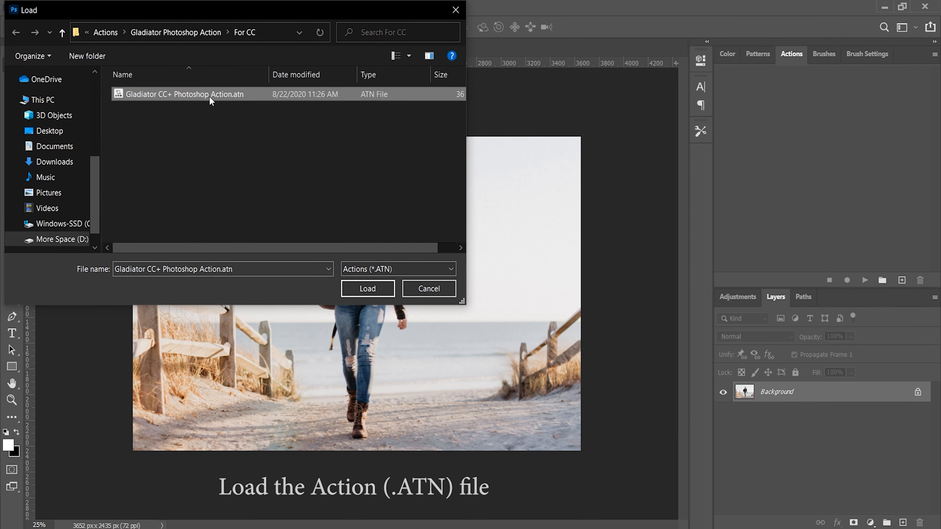
{"action": "mouse_move", "coordinate": [202, 109]}
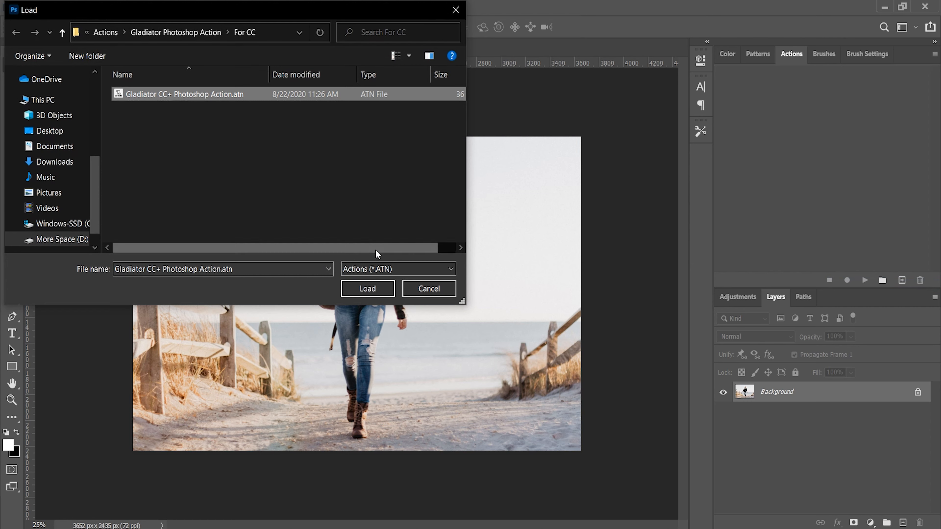
{"action": "left_click", "coordinate": [368, 289]}
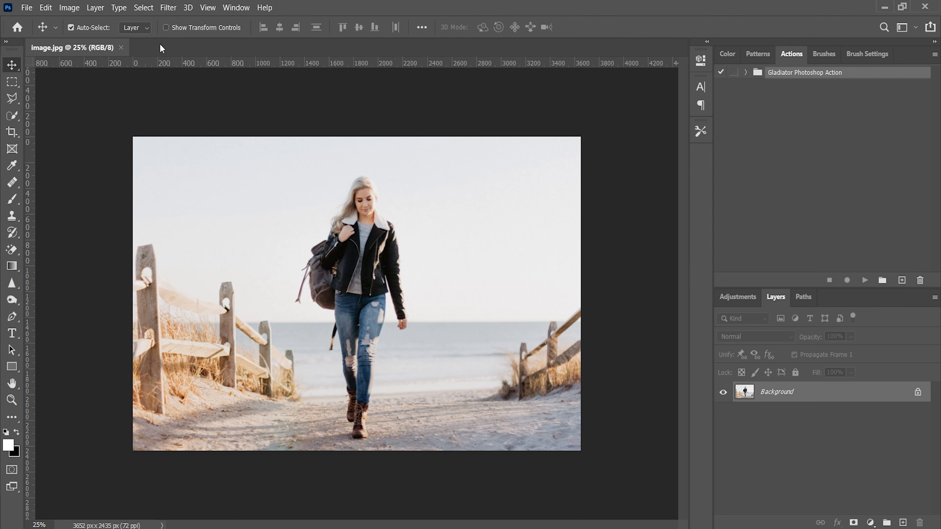
Show the Brushes panel via Window > Brushes and choose Import Brushes from its menu
{"action": "left_click", "coordinate": [236, 8]}
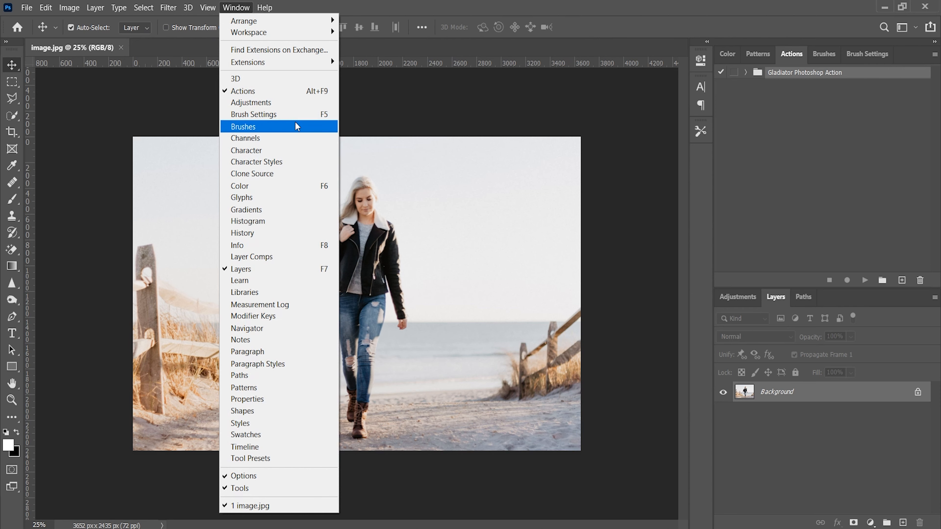
{"action": "left_click", "coordinate": [253, 126]}
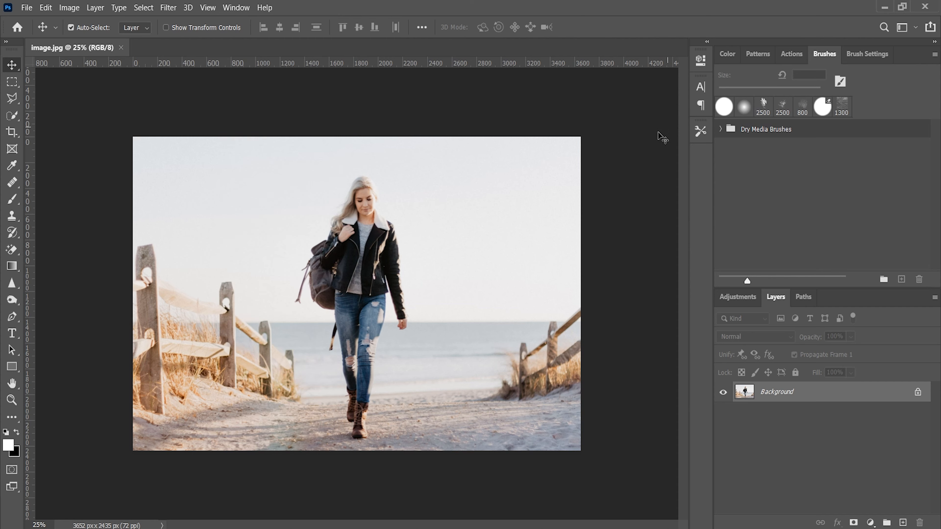
{"action": "mouse_move", "coordinate": [665, 140]}
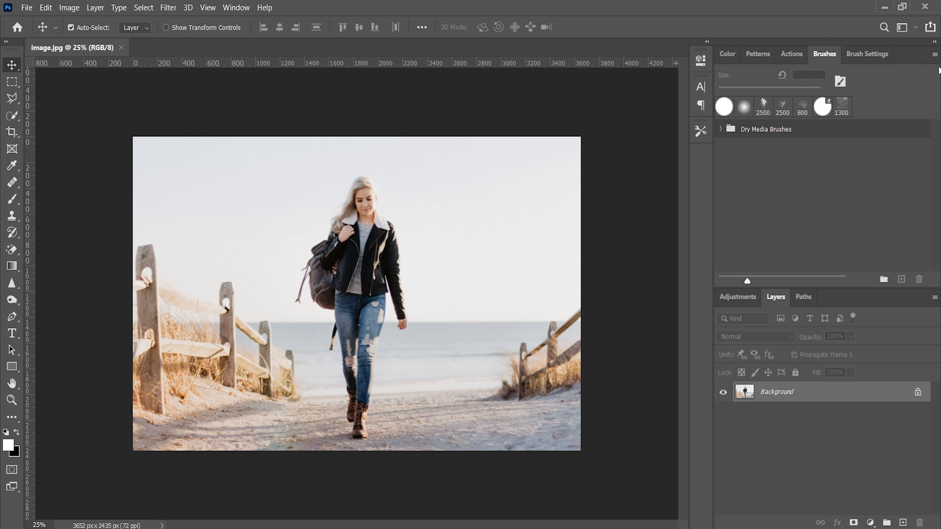
{"action": "left_click", "coordinate": [933, 54]}
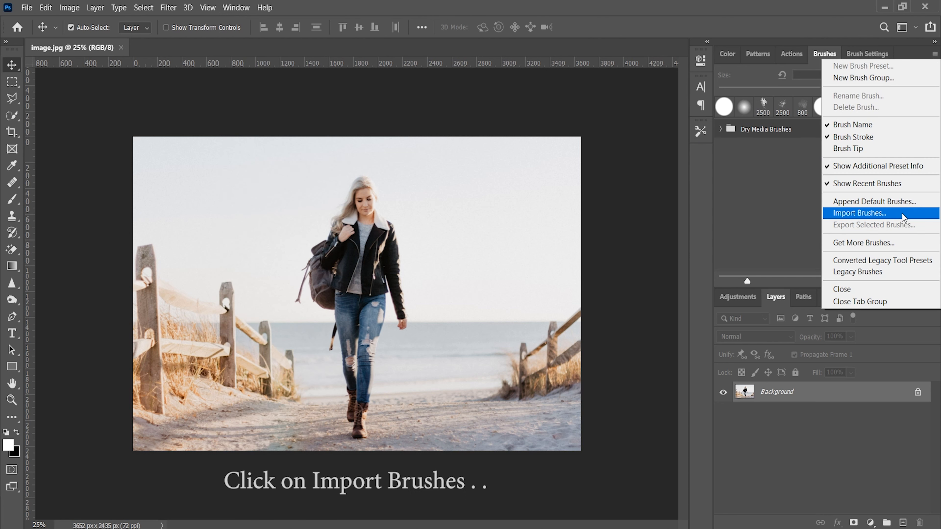
{"action": "left_click", "coordinate": [859, 213]}
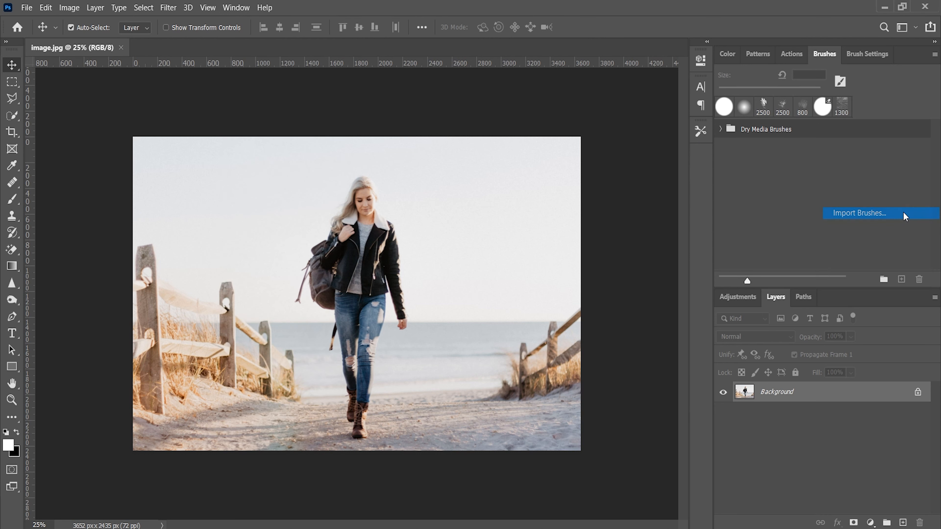
Import Gladiator CC +Brushes.abr, then return to the Actions panel showing the loaded set
{"action": "left_click", "coordinate": [859, 213]}
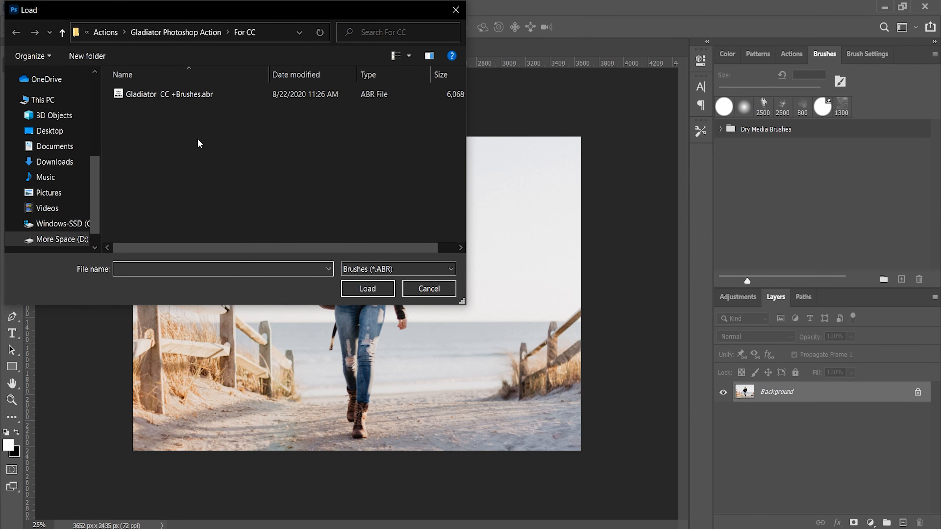
{"action": "left_click", "coordinate": [169, 95]}
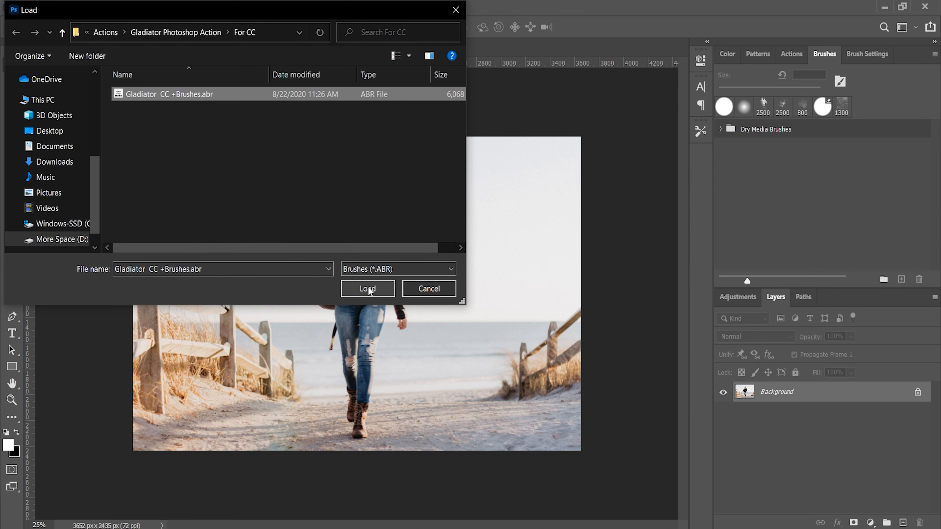
{"action": "left_click", "coordinate": [369, 289]}
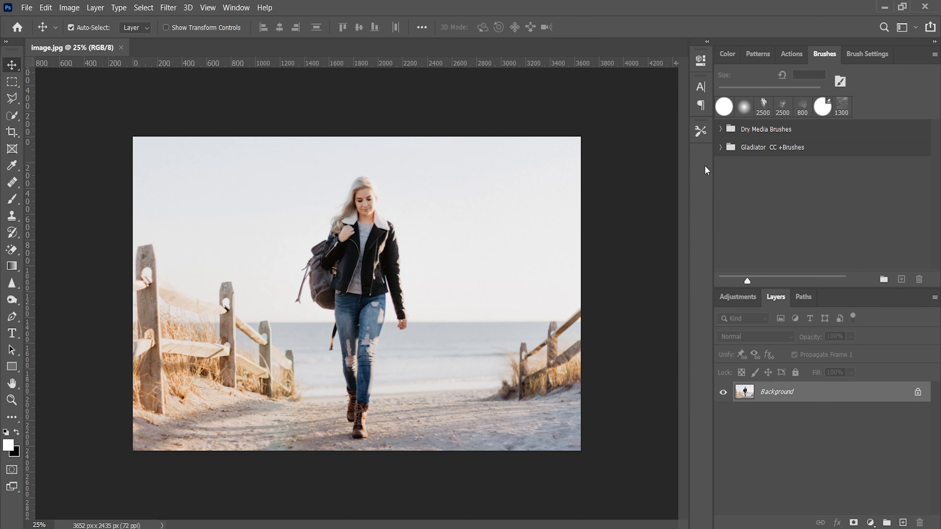
{"action": "mouse_move", "coordinate": [795, 127]}
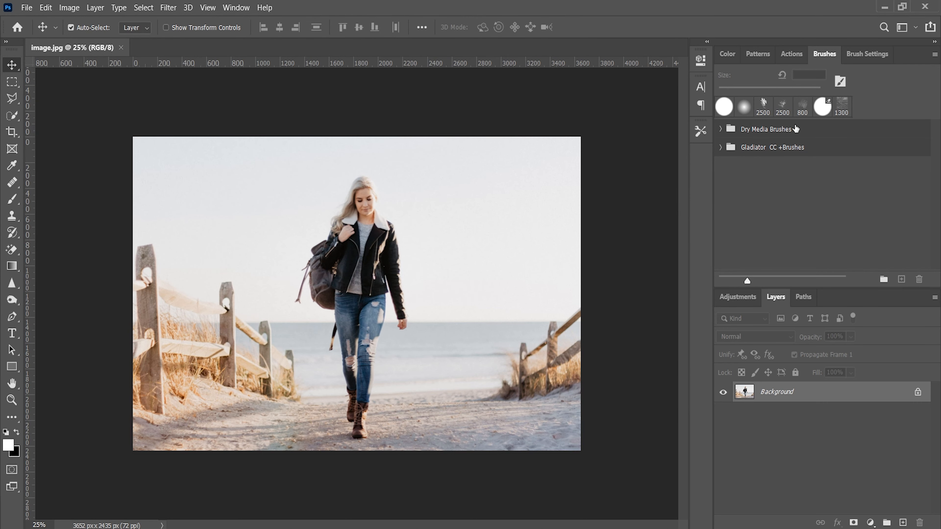
{"action": "left_click", "coordinate": [792, 54]}
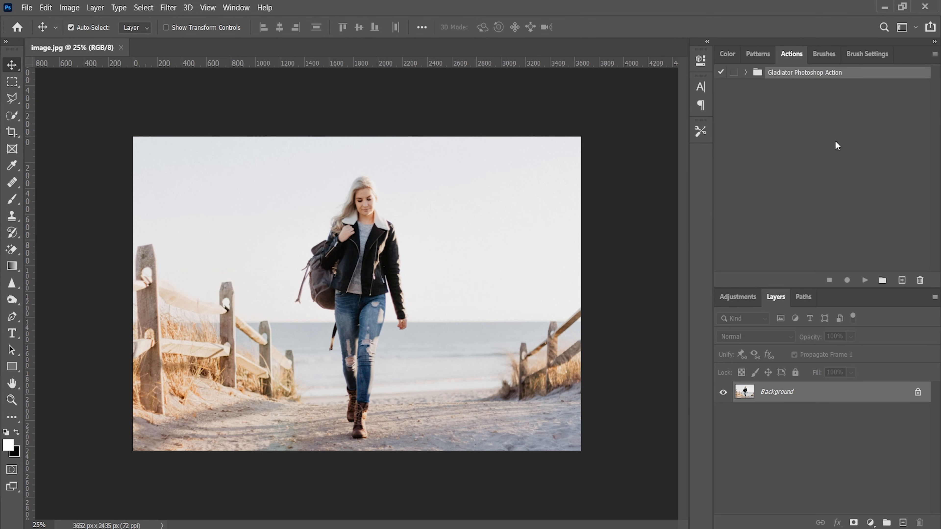
{"action": "mouse_move", "coordinate": [803, 197]}
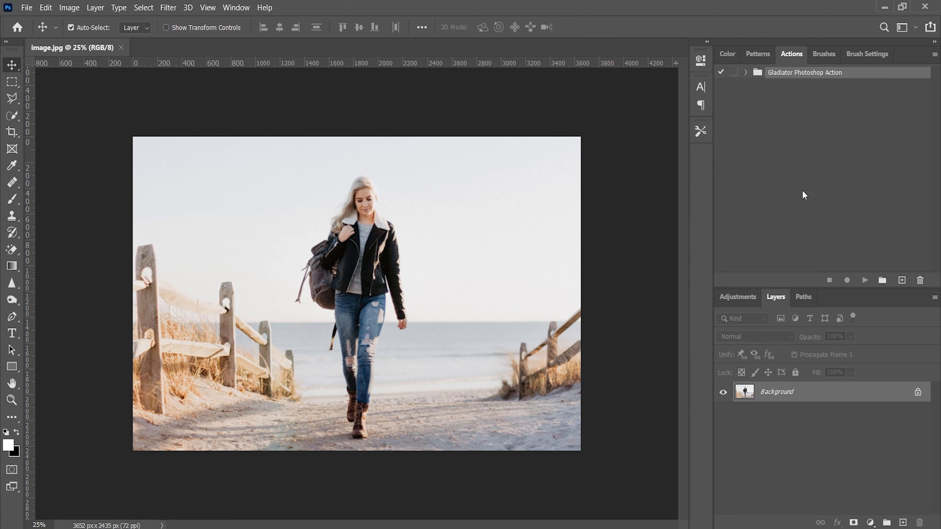
{"action": "mouse_move", "coordinate": [807, 191]}
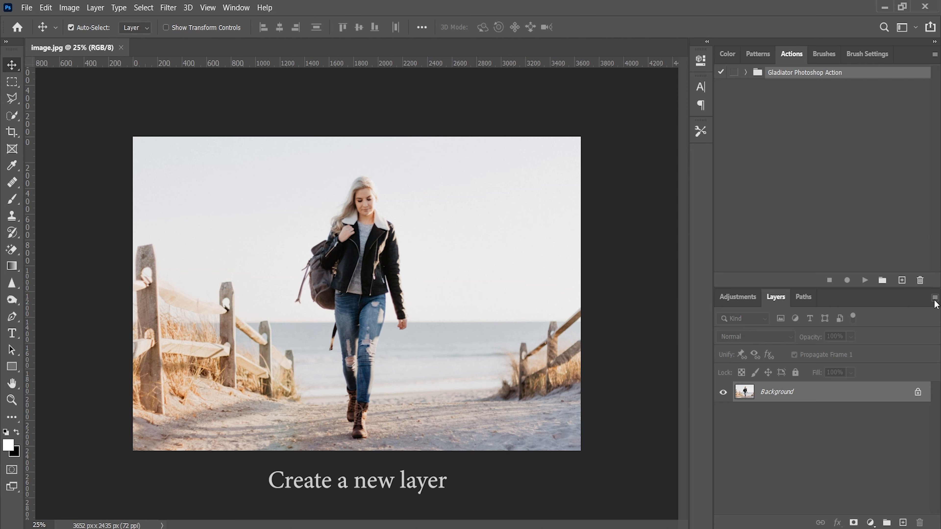
Create a new empty layer named brush above the Background layer
{"action": "left_click", "coordinate": [936, 296]}
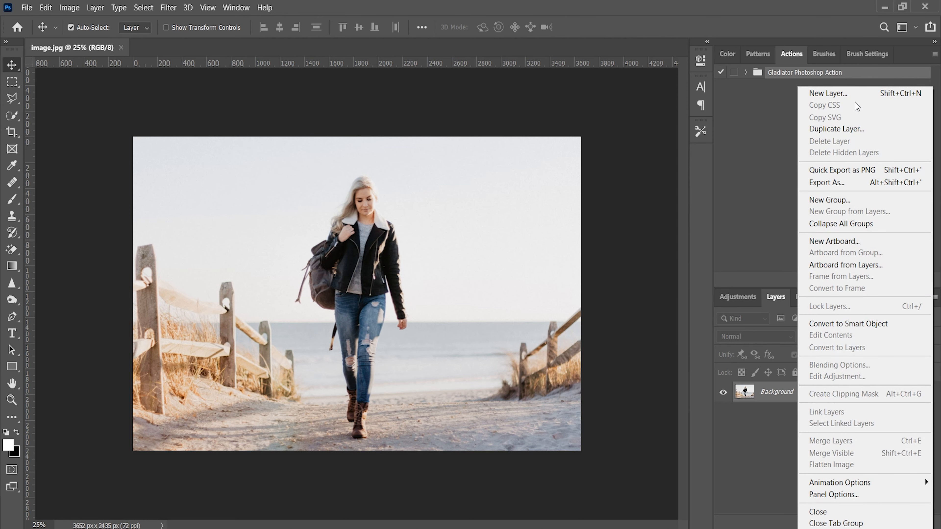
{"action": "left_click", "coordinate": [828, 93]}
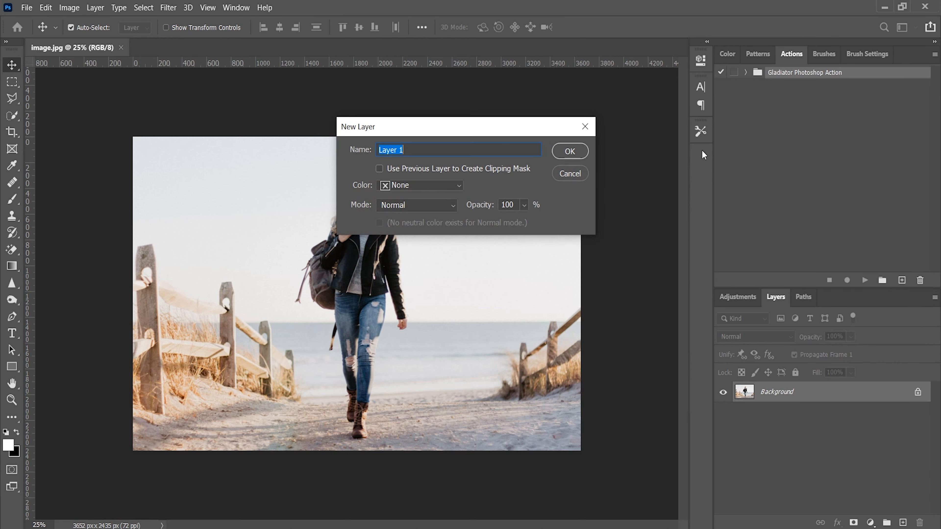
{"action": "mouse_move", "coordinate": [521, 178]}
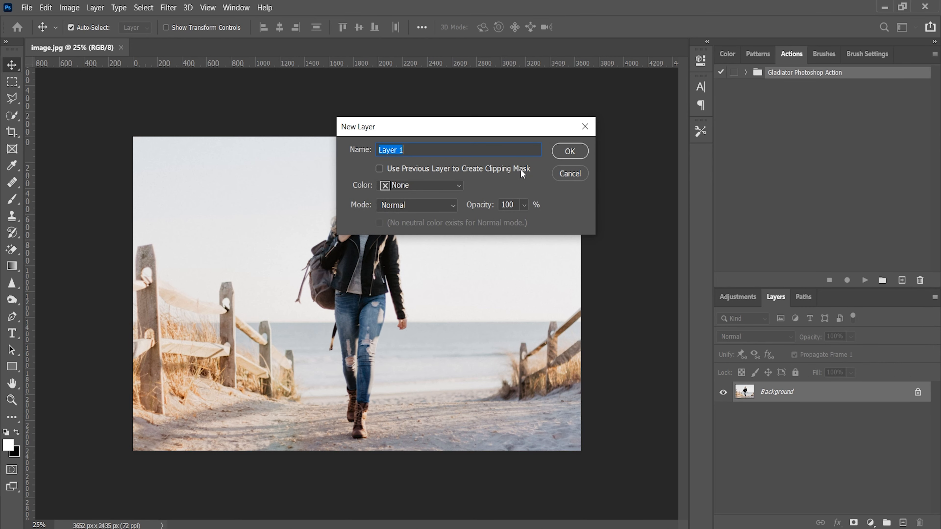
{"action": "type", "text": "brush"}
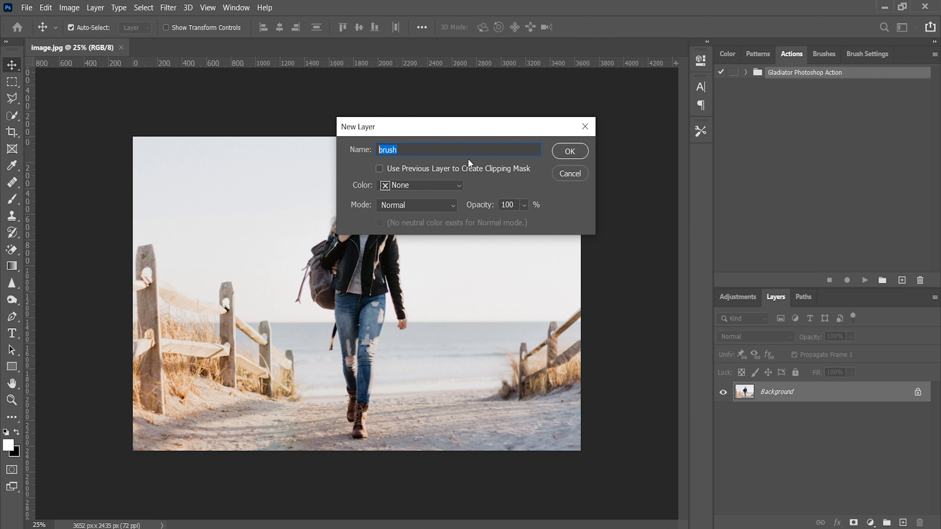
{"action": "left_click", "coordinate": [570, 151]}
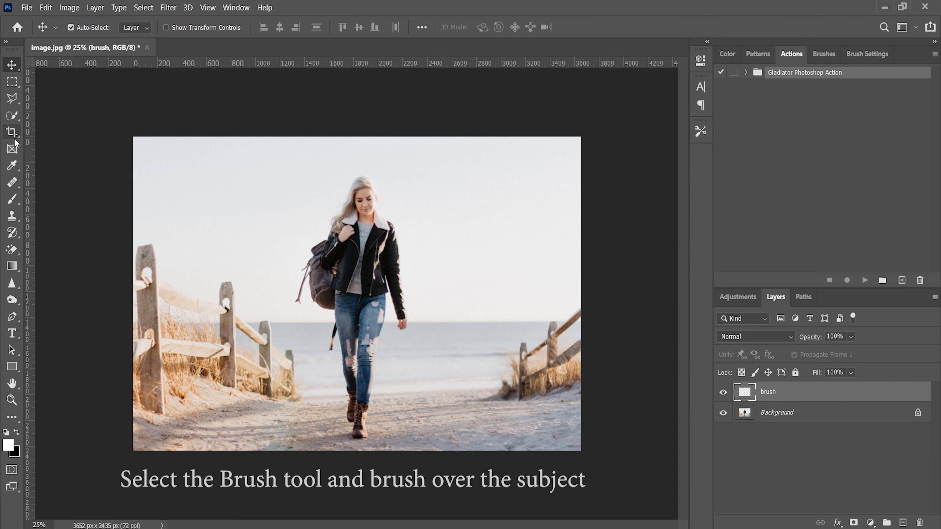
With the Brush tool, paint the walking woman fully black on the brush layer from head to boots
{"action": "left_click", "coordinate": [12, 200]}
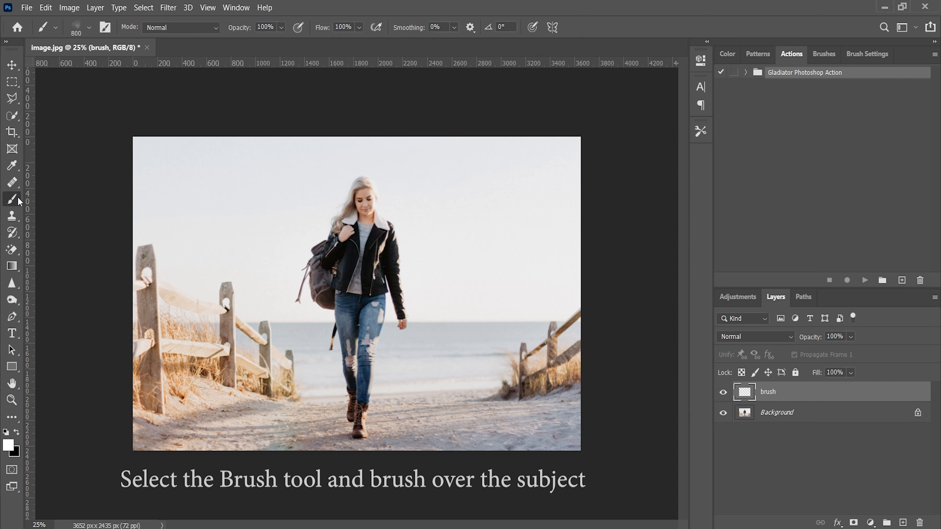
{"action": "left_click_drag", "start_coordinate": [354, 210], "coordinate": [351, 282]}
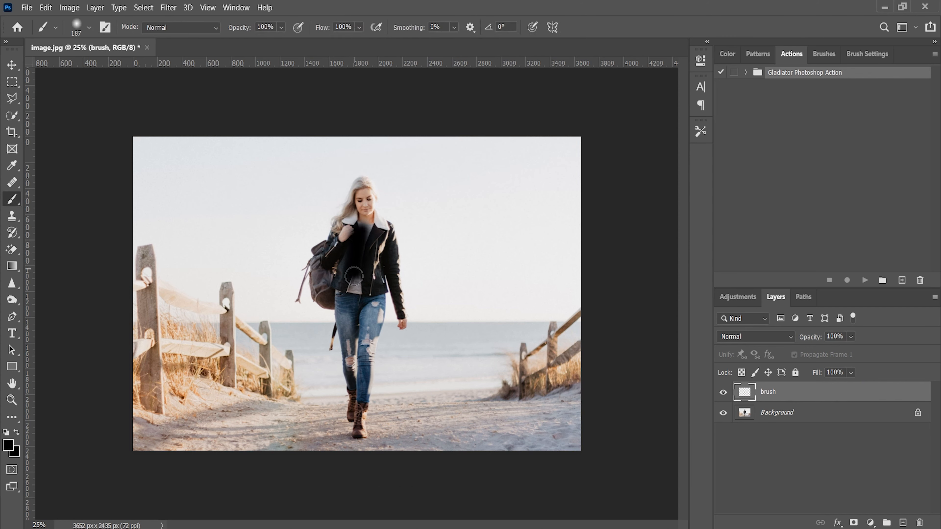
{"action": "left_click_drag", "start_coordinate": [354, 276], "coordinate": [348, 363]}
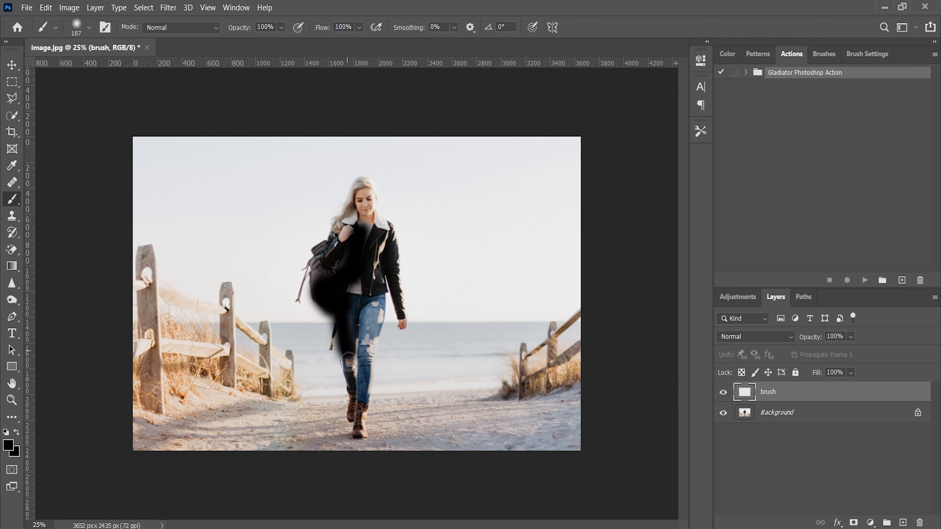
{"action": "left_click_drag", "start_coordinate": [348, 362], "coordinate": [348, 432]}
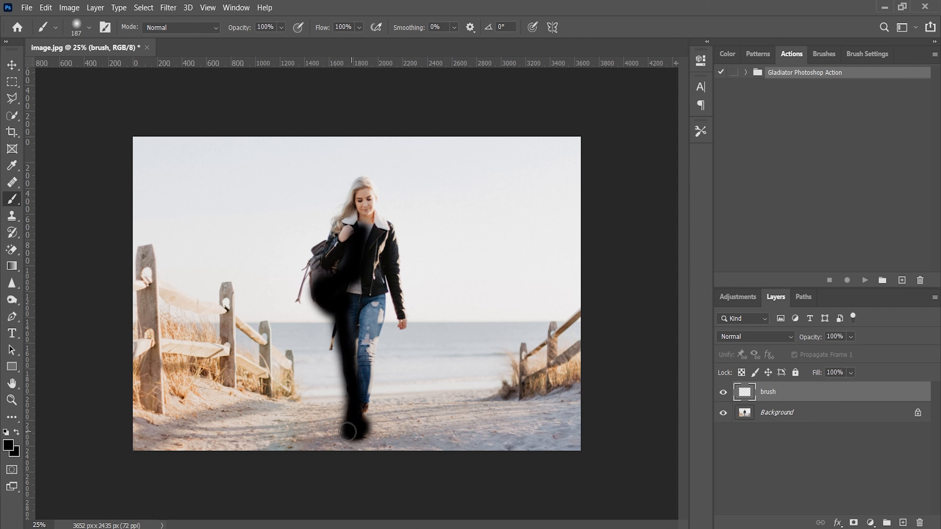
{"action": "left_click_drag", "start_coordinate": [347, 433], "coordinate": [362, 382]}
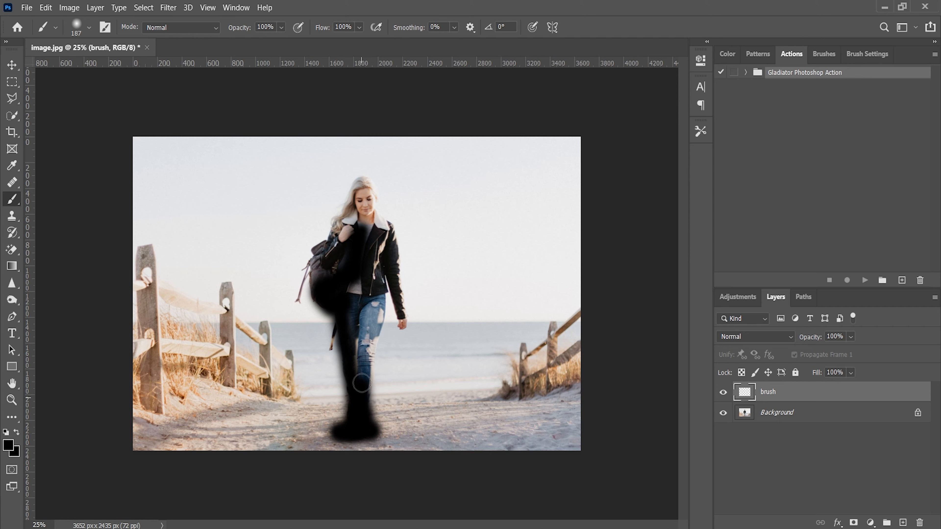
{"action": "left_click_drag", "start_coordinate": [360, 383], "coordinate": [375, 294]}
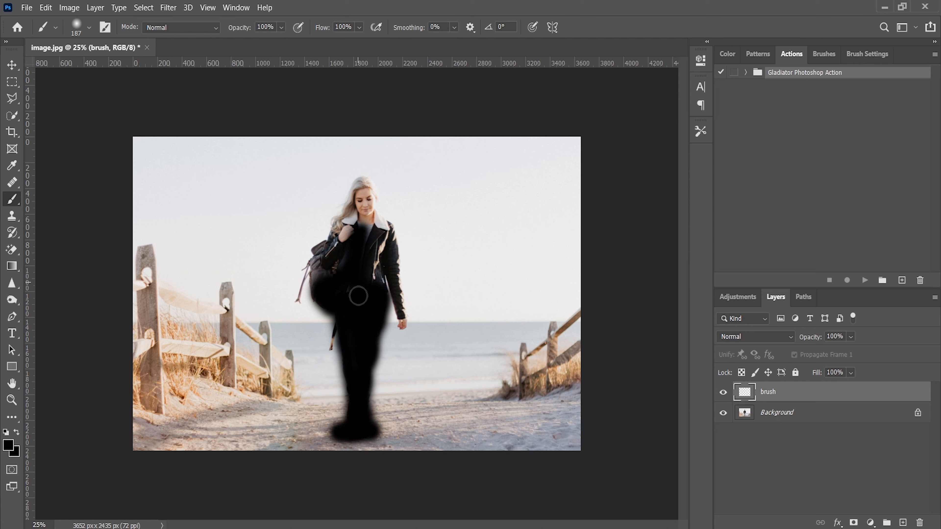
{"action": "left_click_drag", "start_coordinate": [358, 295], "coordinate": [342, 251]}
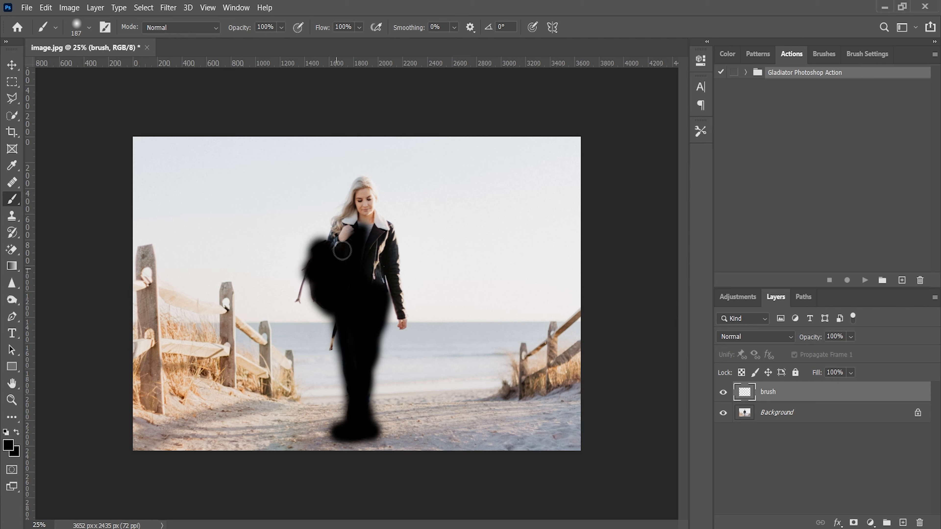
{"action": "left_click_drag", "start_coordinate": [343, 249], "coordinate": [351, 213]}
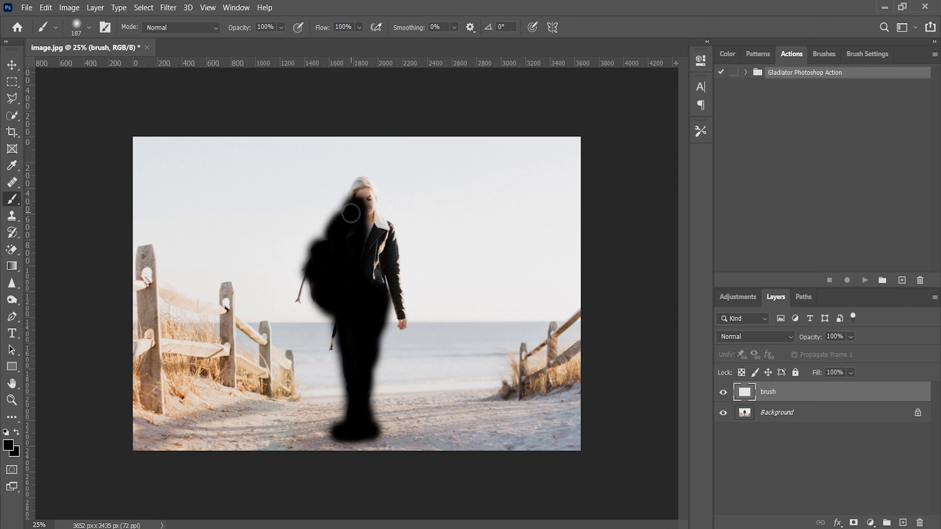
{"action": "left_click_drag", "start_coordinate": [351, 213], "coordinate": [377, 224]}
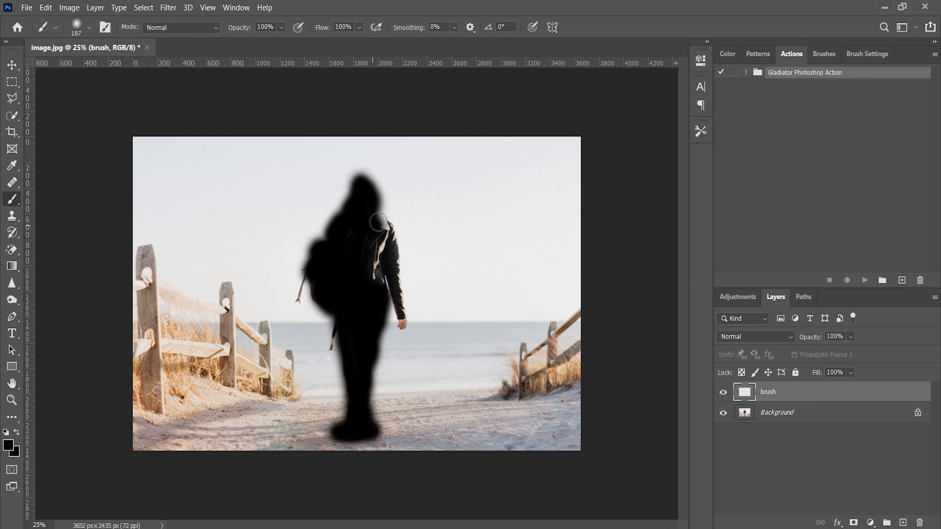
{"action": "left_click_drag", "start_coordinate": [377, 224], "coordinate": [398, 313]}
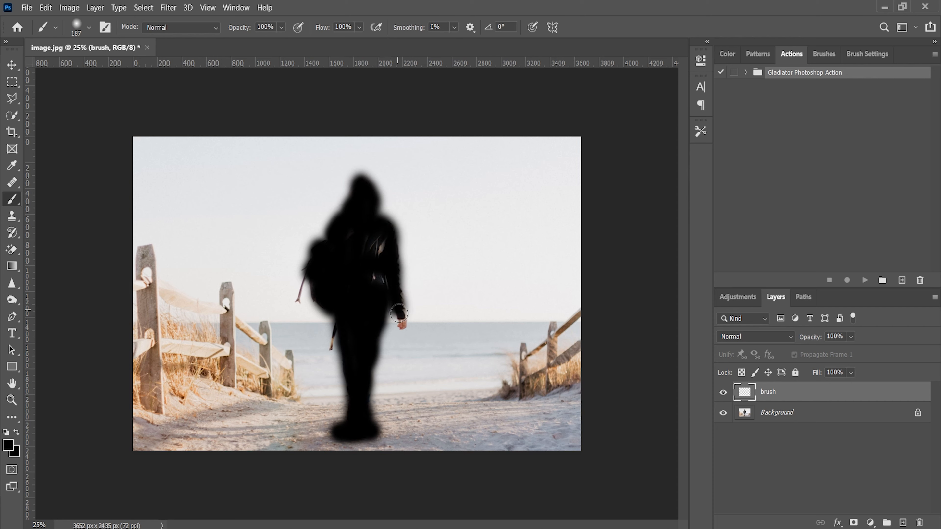
{"action": "left_click_drag", "start_coordinate": [398, 312], "coordinate": [373, 262]}
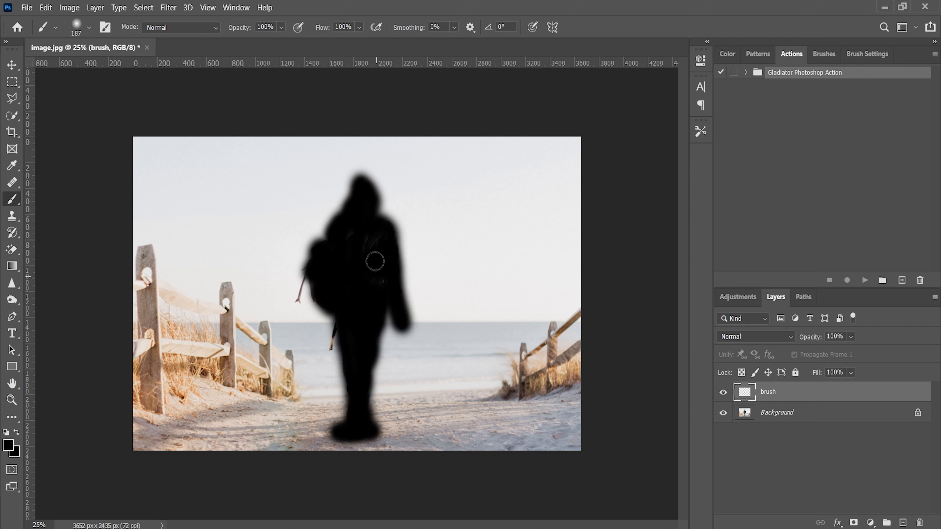
{"action": "left_click_drag", "start_coordinate": [375, 262], "coordinate": [364, 316]}
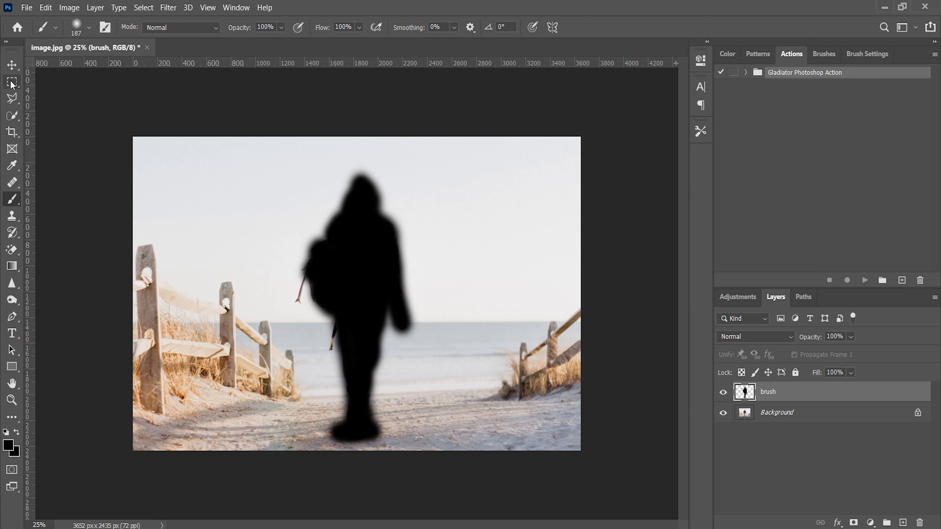
With the Rectangular Marquee tool active, select the Gladiator action and play it
{"action": "left_click", "coordinate": [11, 81]}
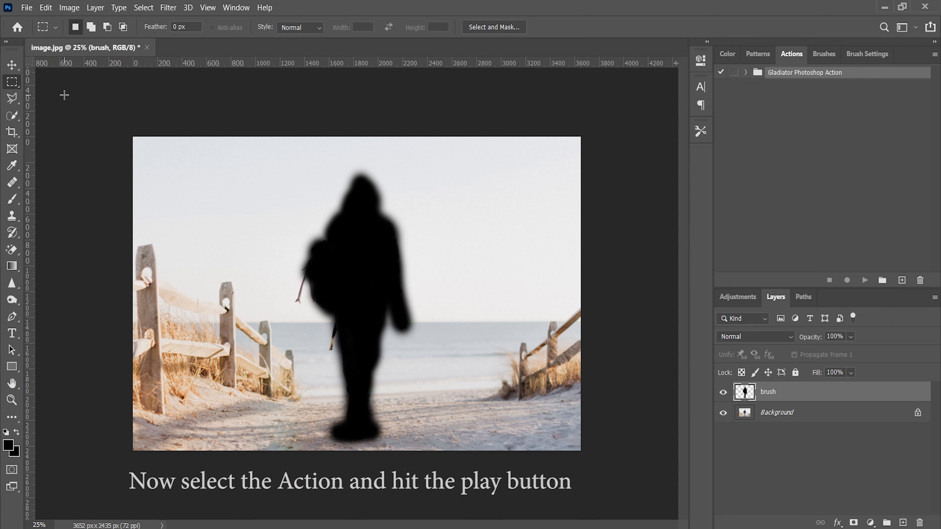
{"action": "mouse_move", "coordinate": [203, 116]}
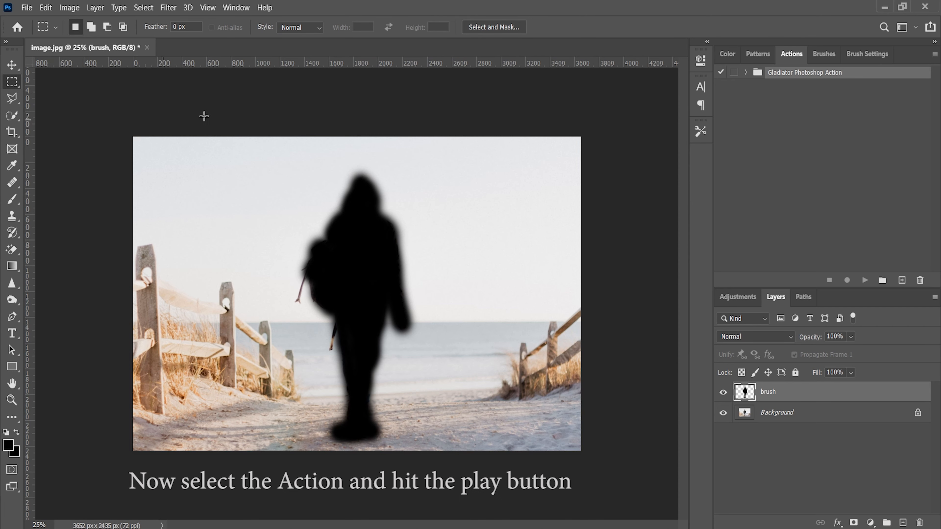
{"action": "mouse_move", "coordinate": [703, 192]}
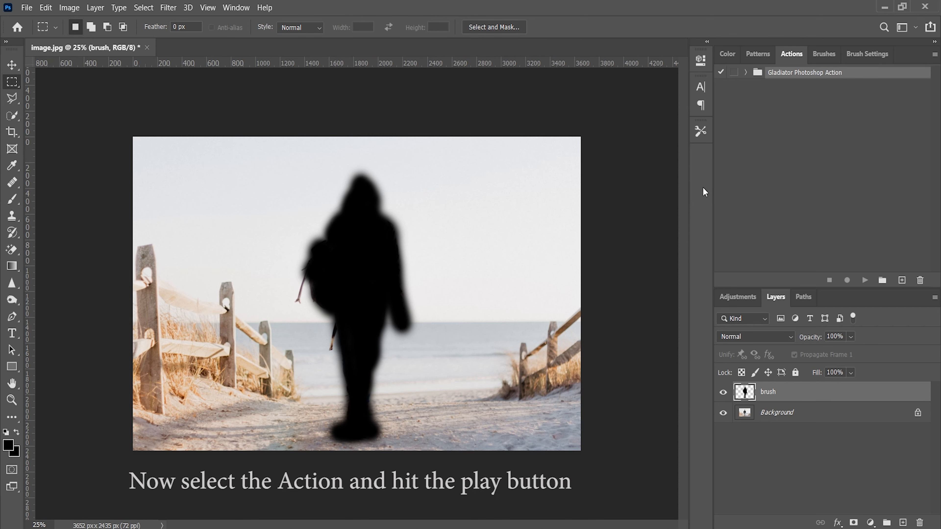
{"action": "left_click", "coordinate": [746, 73]}
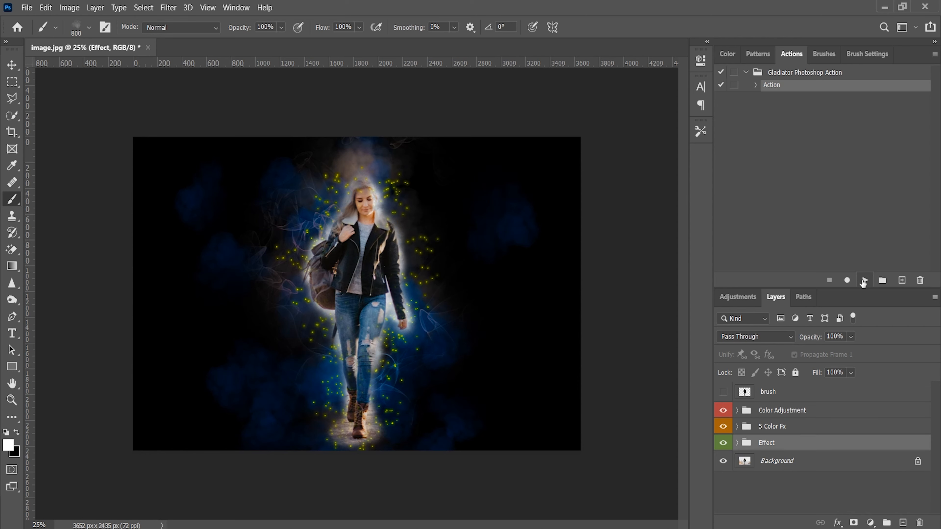
{"action": "mouse_move", "coordinate": [864, 282]}
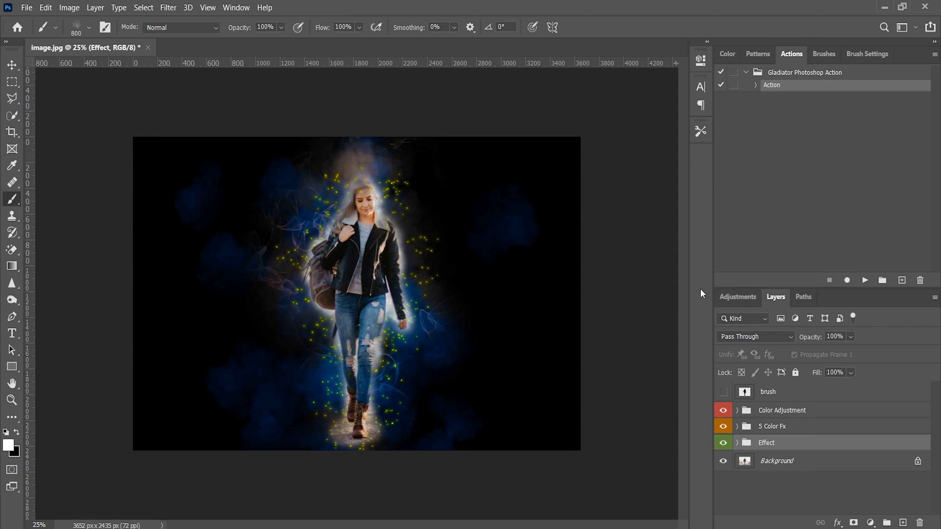
{"action": "mouse_move", "coordinate": [721, 290]}
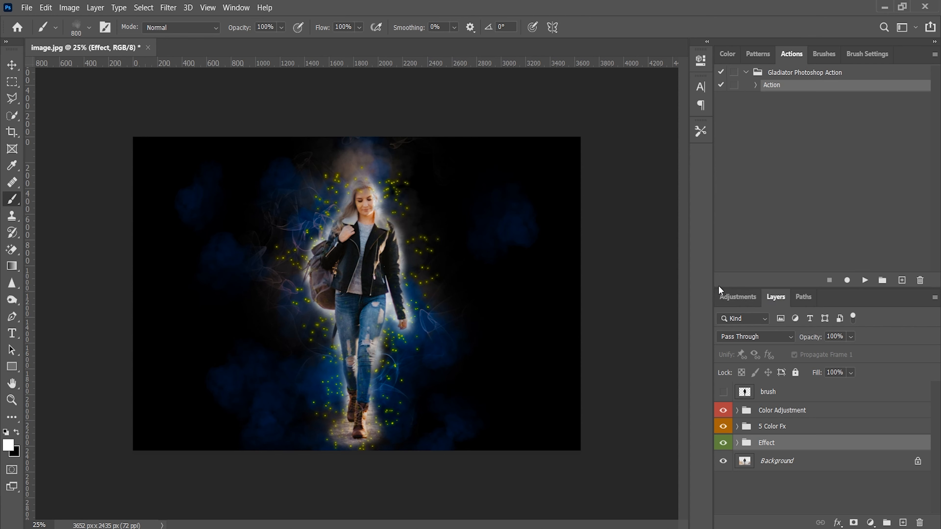